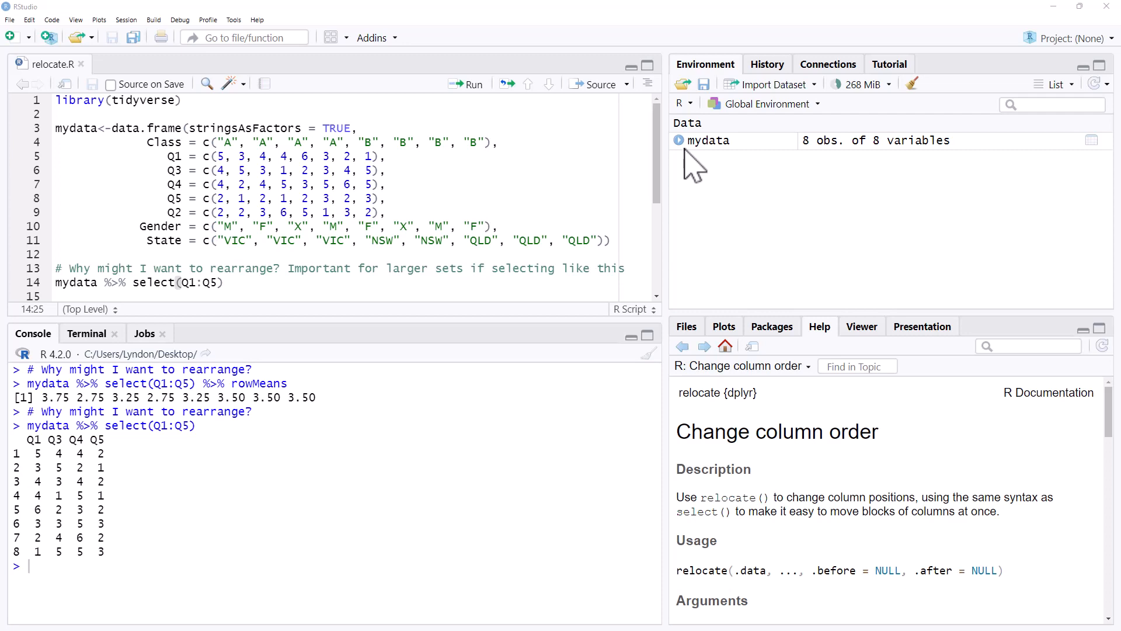
Step: Show the installed packages list (abind, askpass, assertthat) in the Packages pane
click(225, 283)
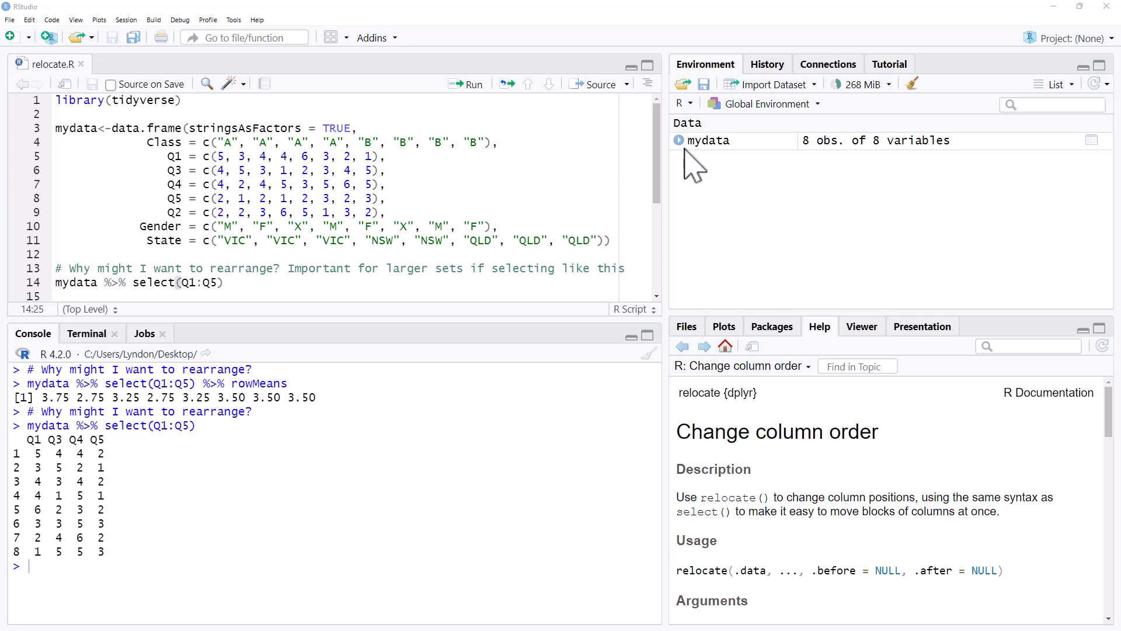
mouse_move(653, 120)
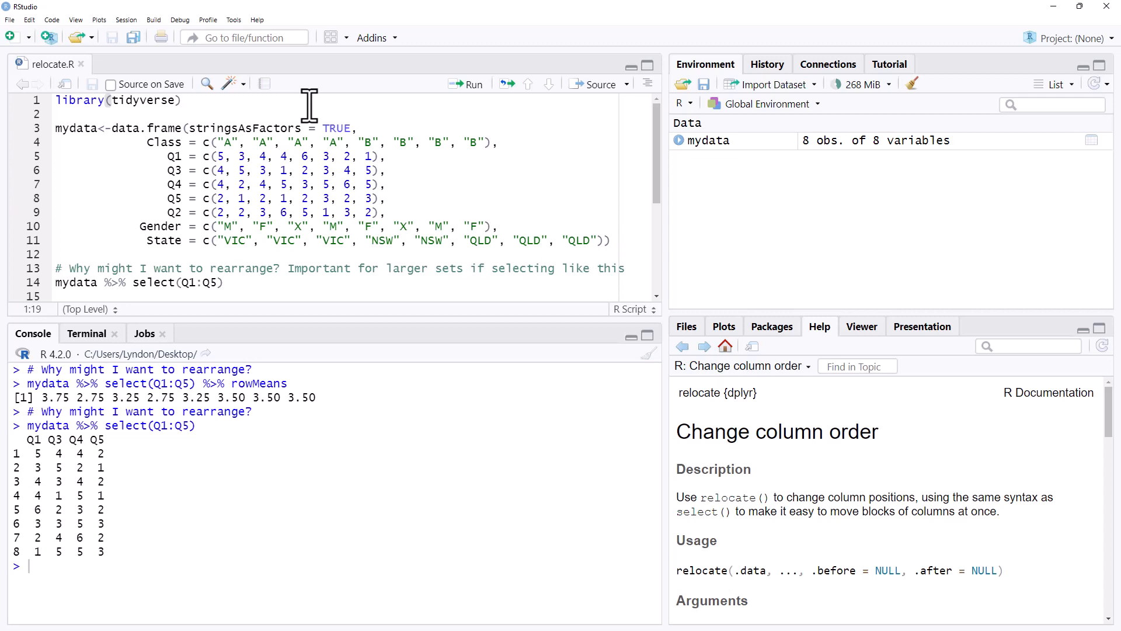
mouse_move(25, 115)
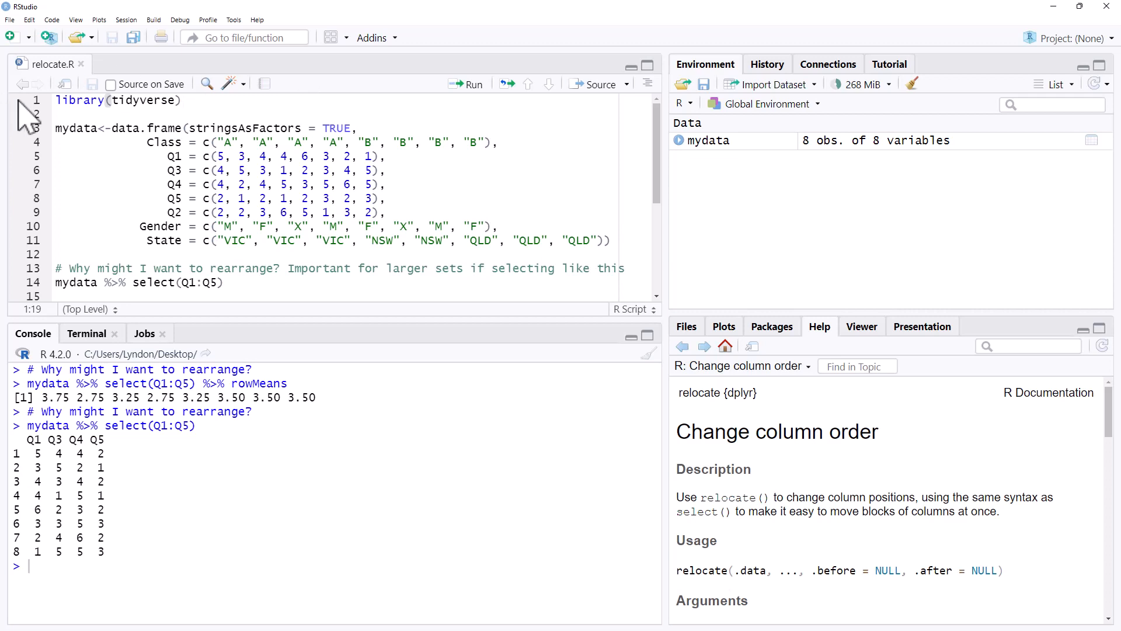
click(771, 325)
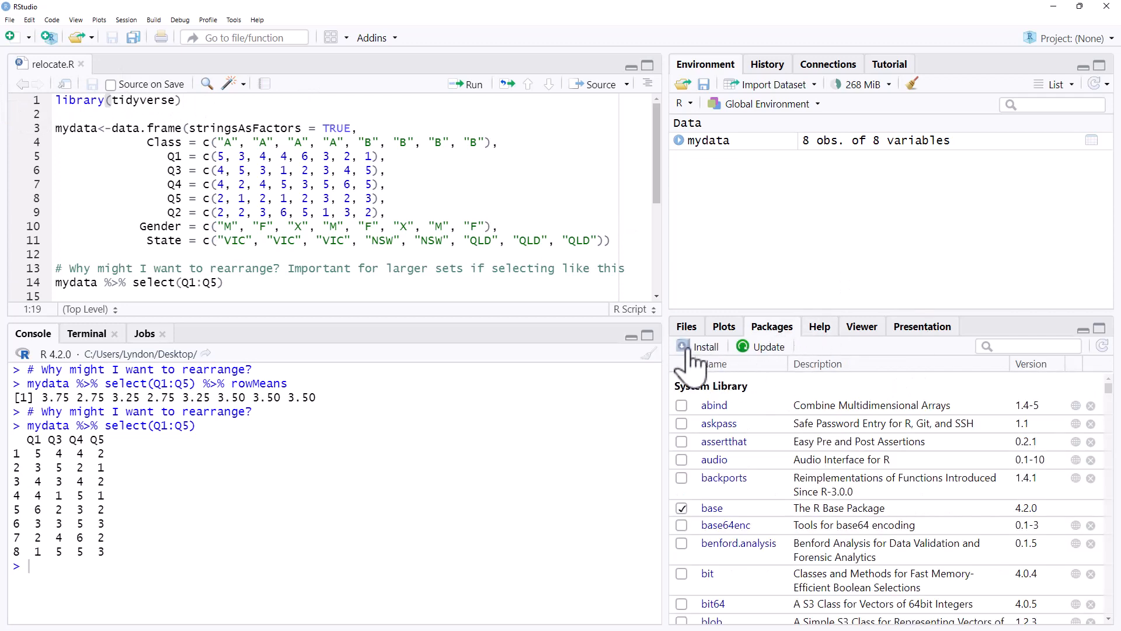
mouse_move(532, 257)
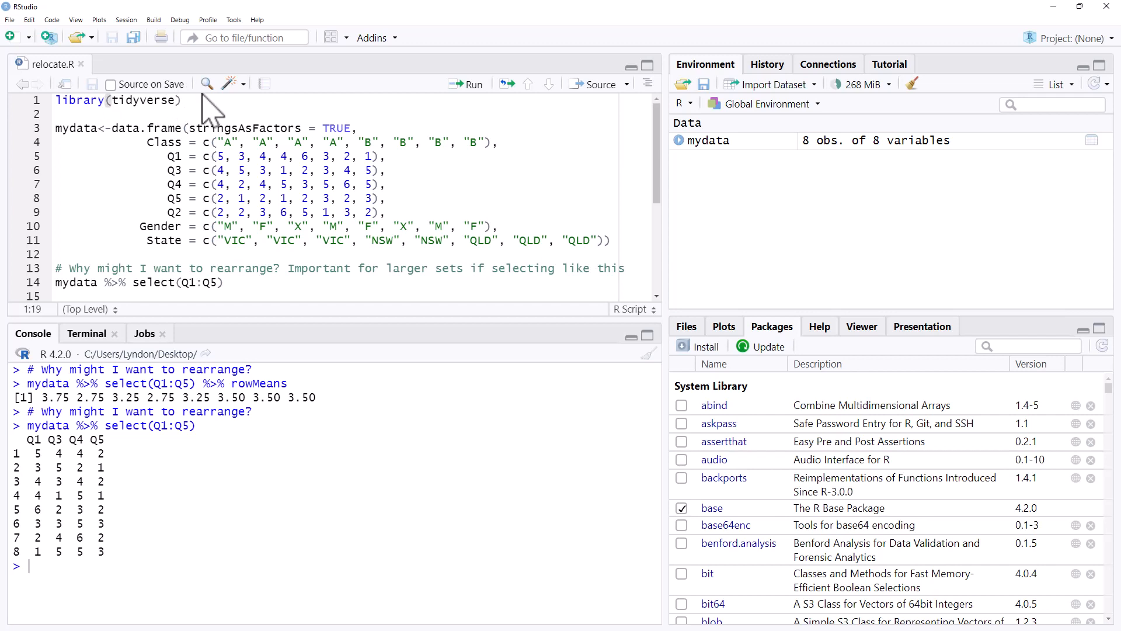
mouse_move(299, 107)
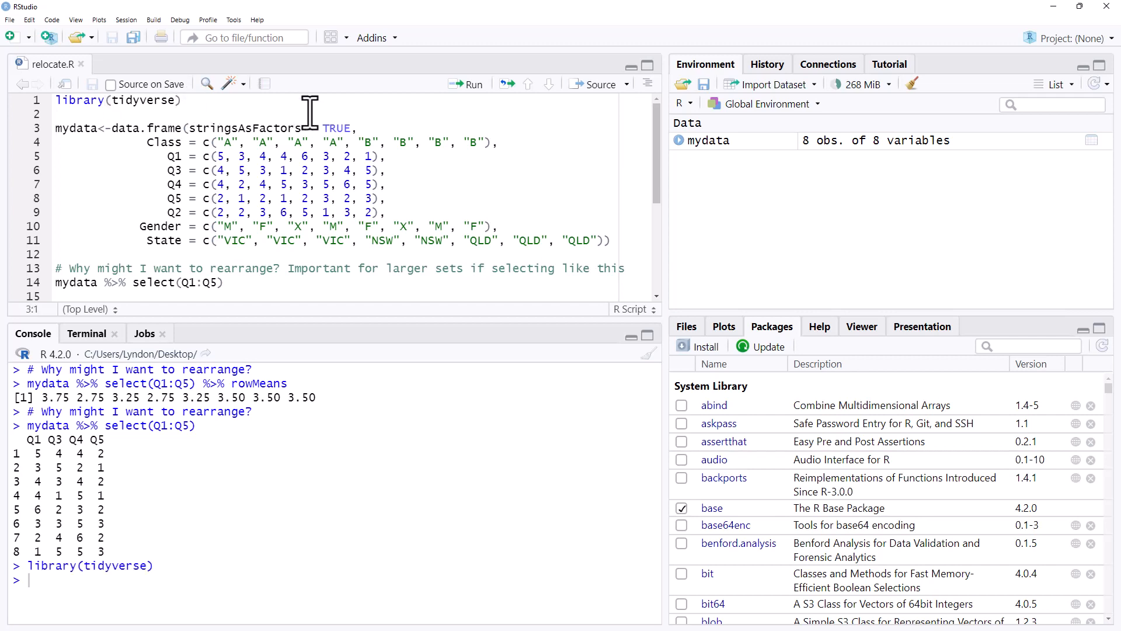
mouse_move(439, 280)
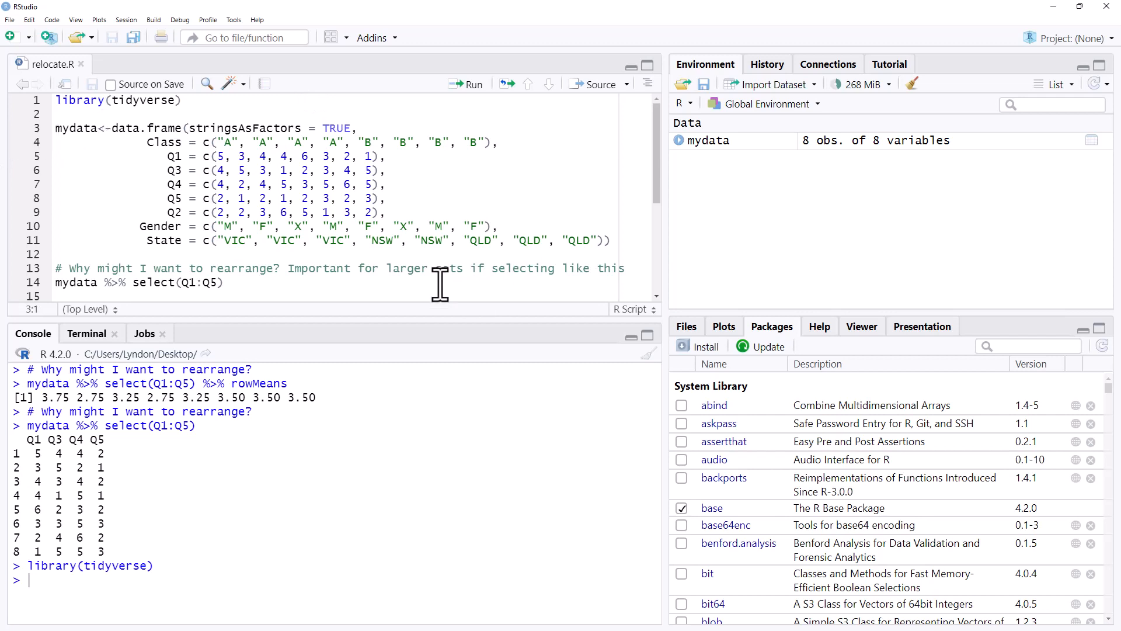
mouse_move(285, 177)
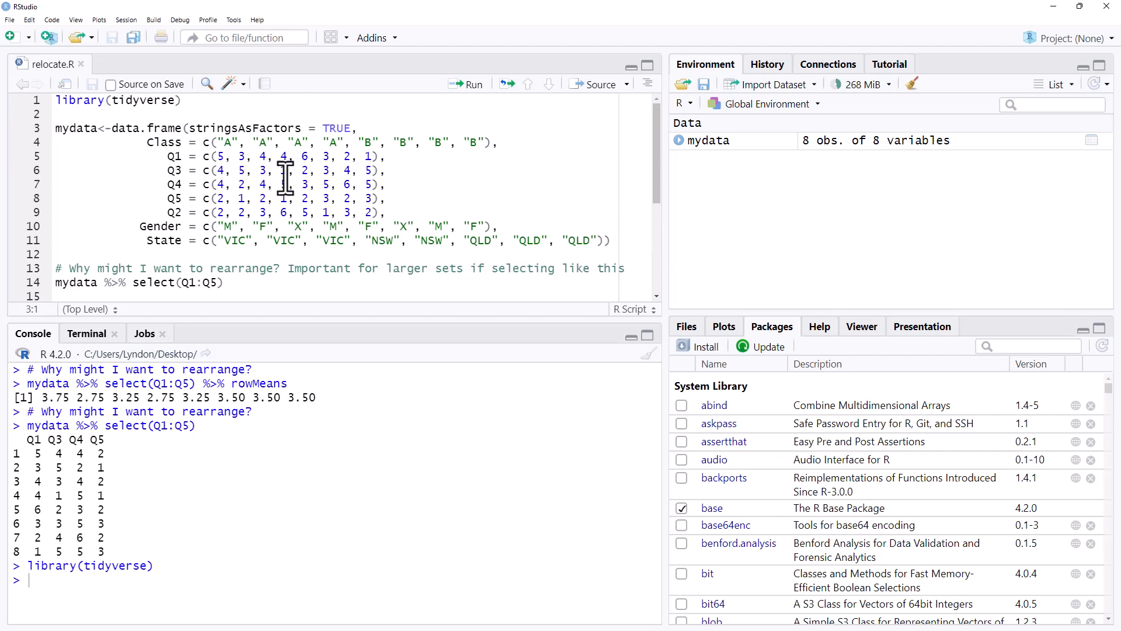
mouse_move(222, 143)
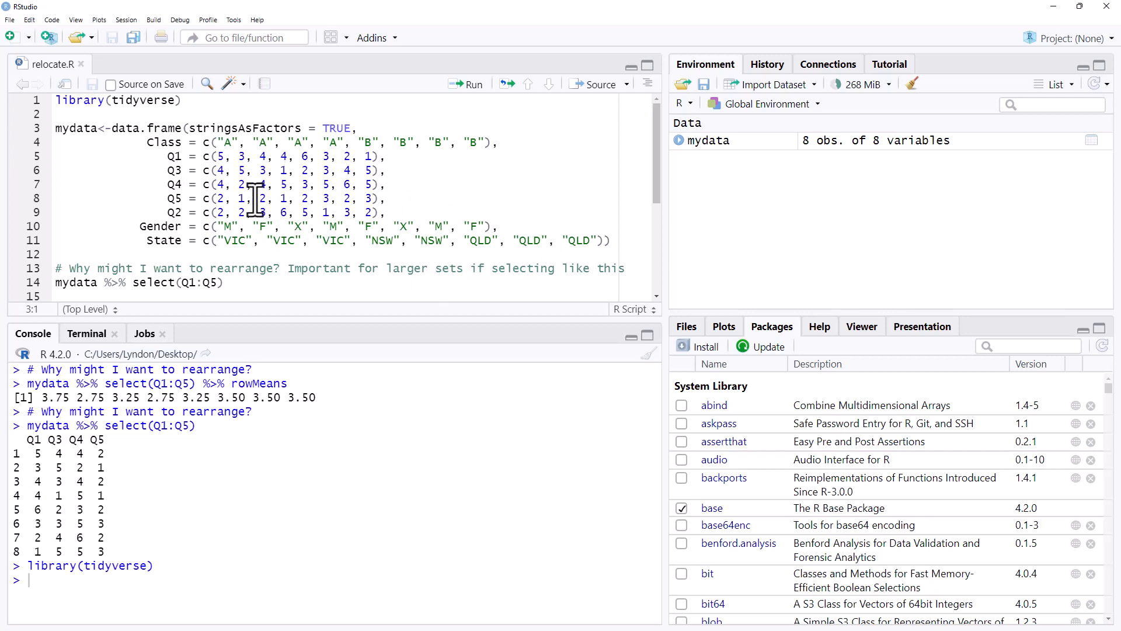
mouse_move(533, 243)
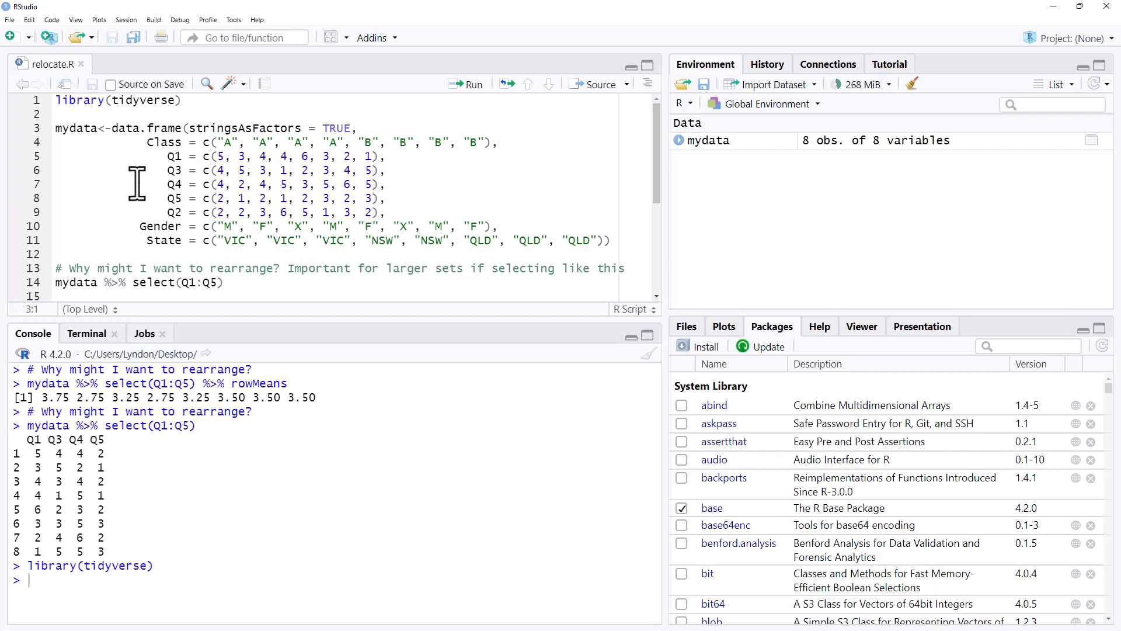
mouse_move(286, 194)
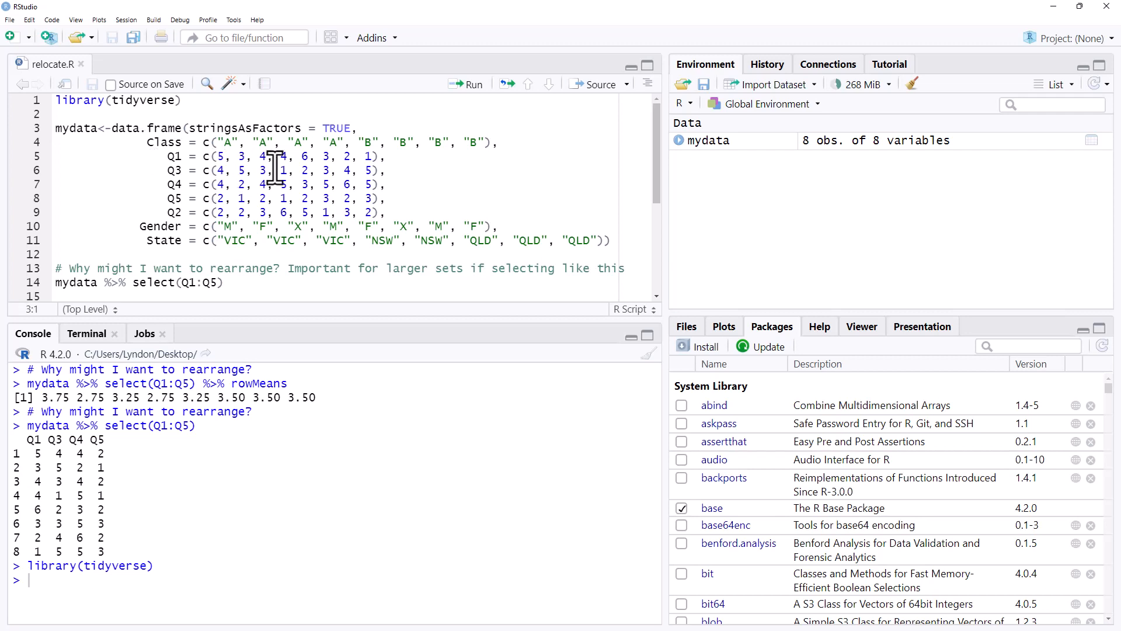
mouse_move(715, 161)
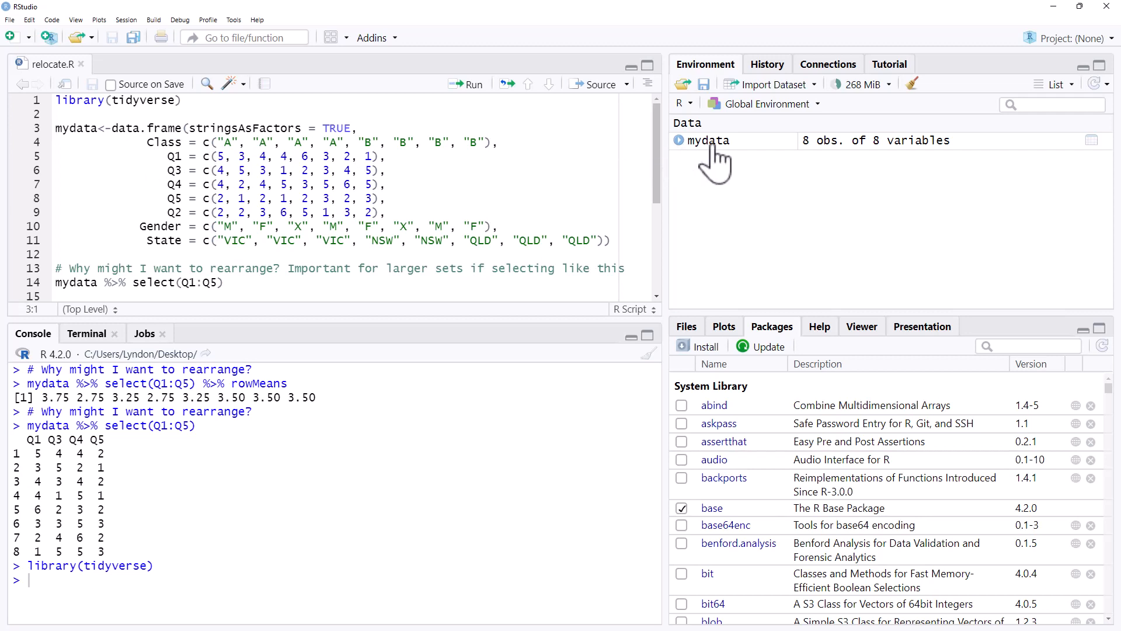
Step: Open mydata in the data viewer and scroll through its rows to check column order
click(708, 140)
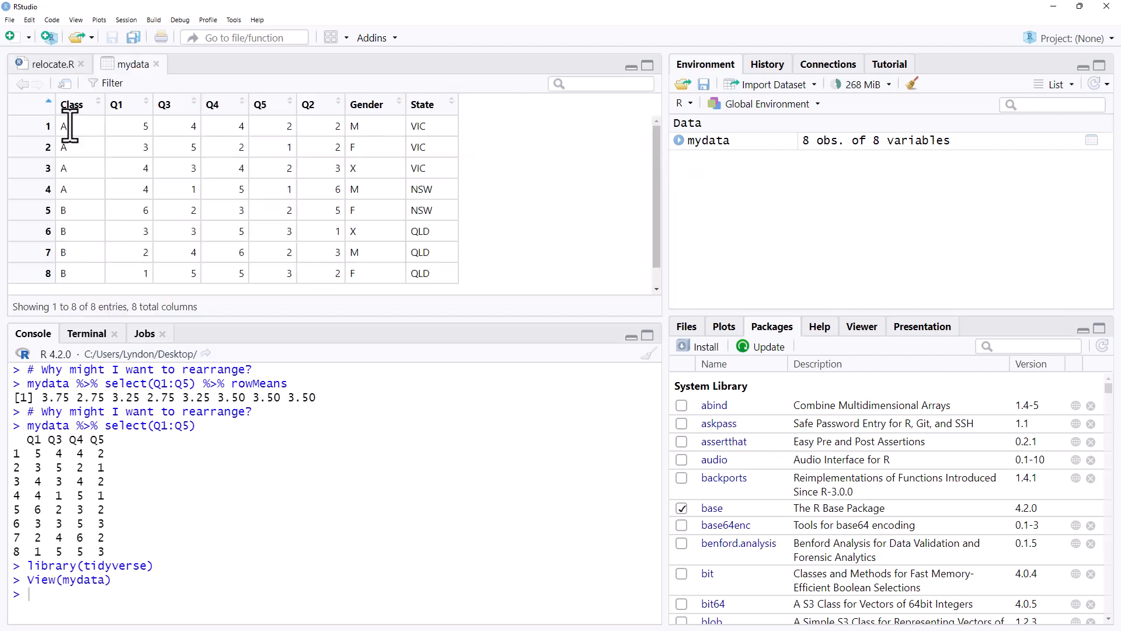
scroll(down, 3)
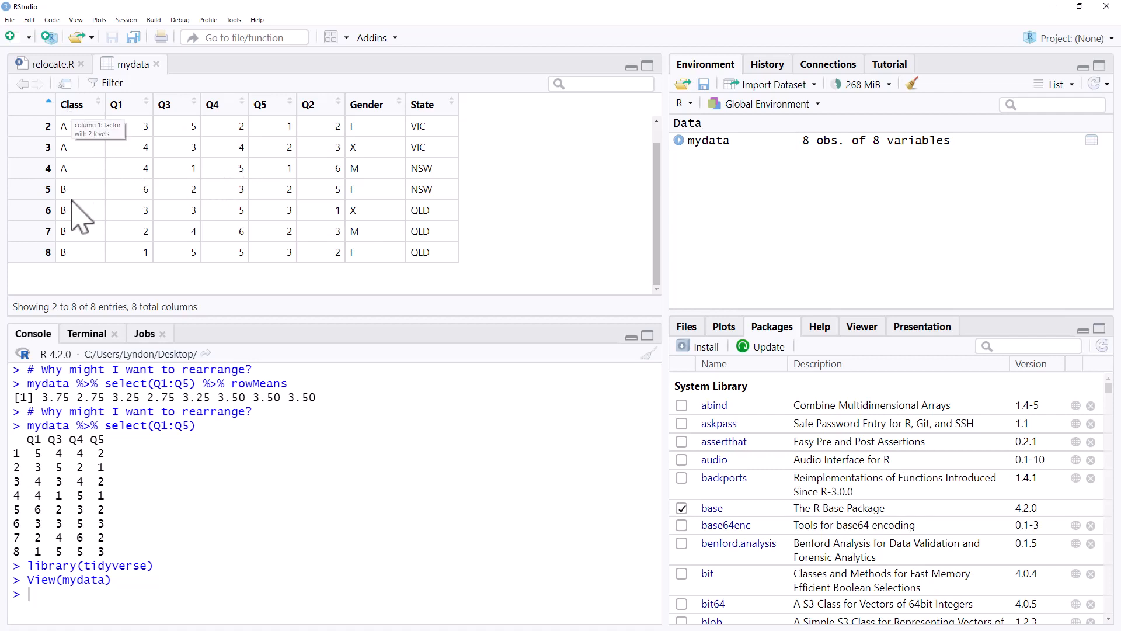
mouse_move(117, 116)
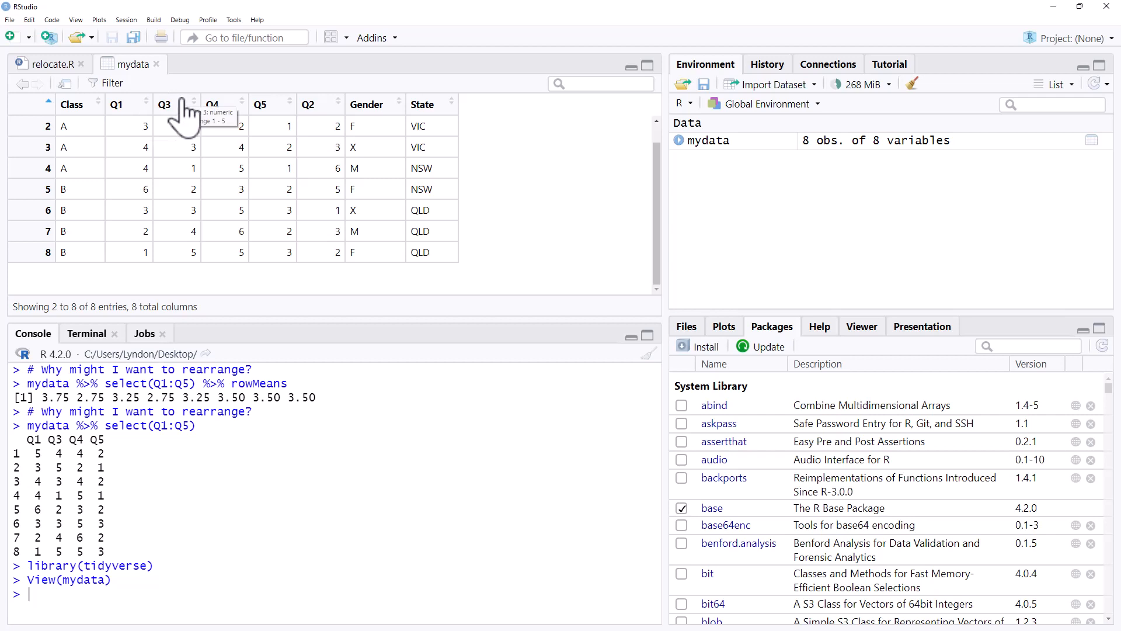
mouse_move(246, 86)
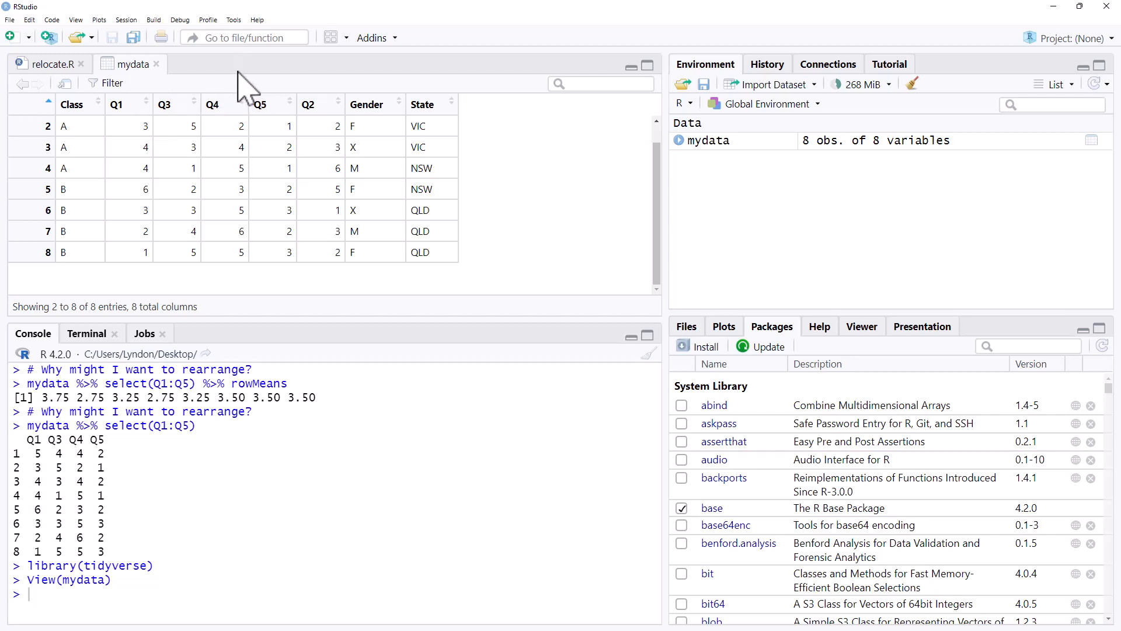
mouse_move(184, 150)
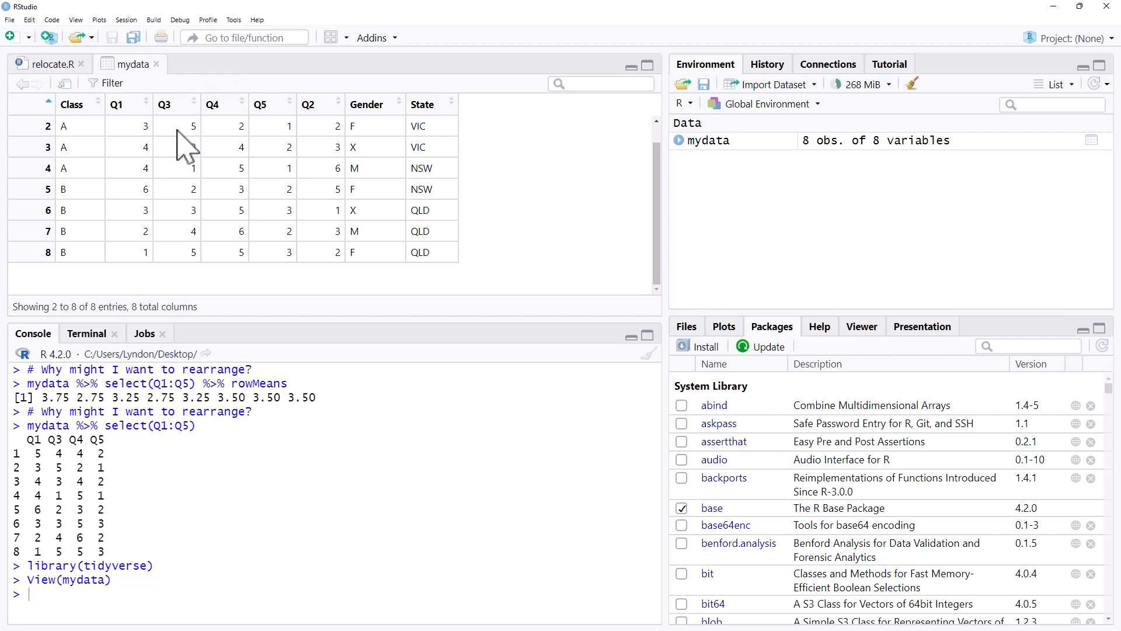
mouse_move(314, 136)
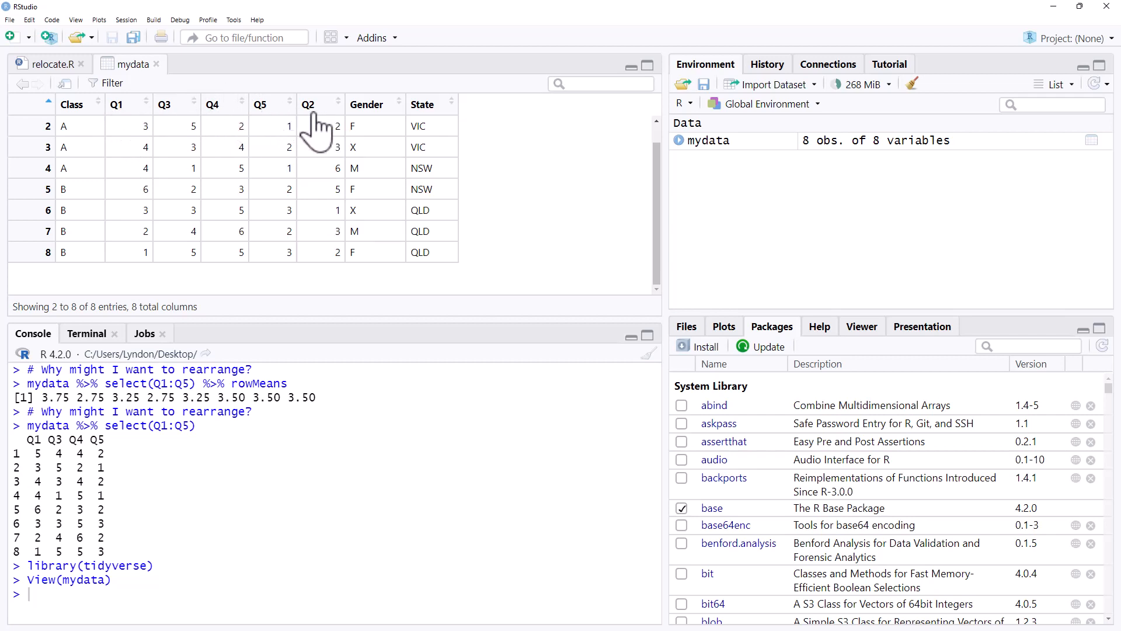
mouse_move(326, 147)
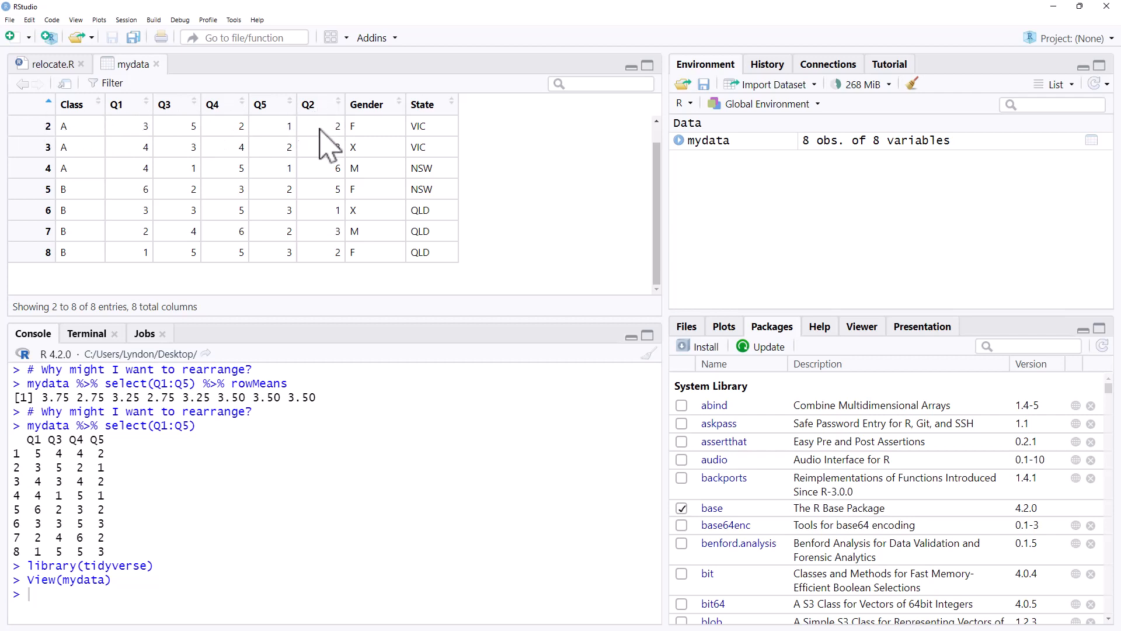
mouse_move(319, 115)
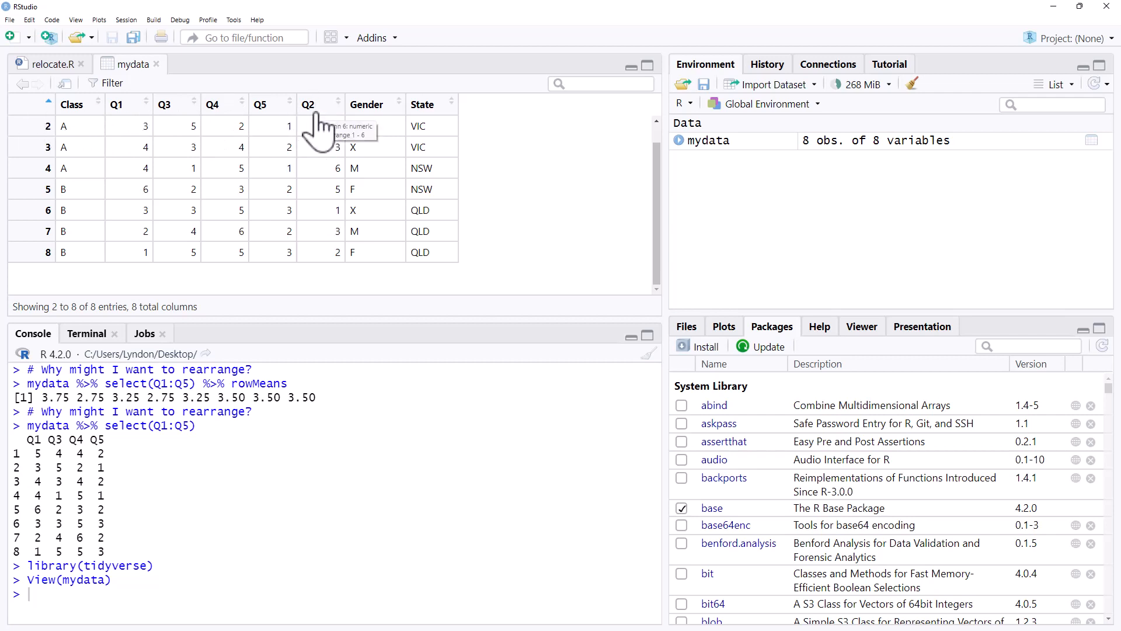
mouse_move(313, 163)
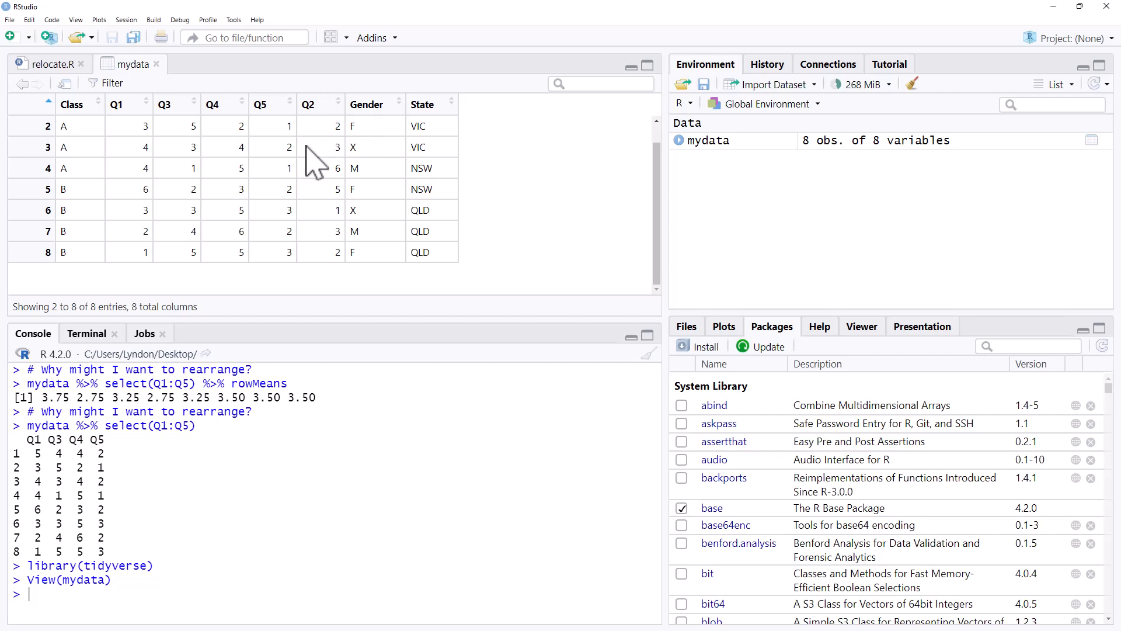
mouse_move(294, 143)
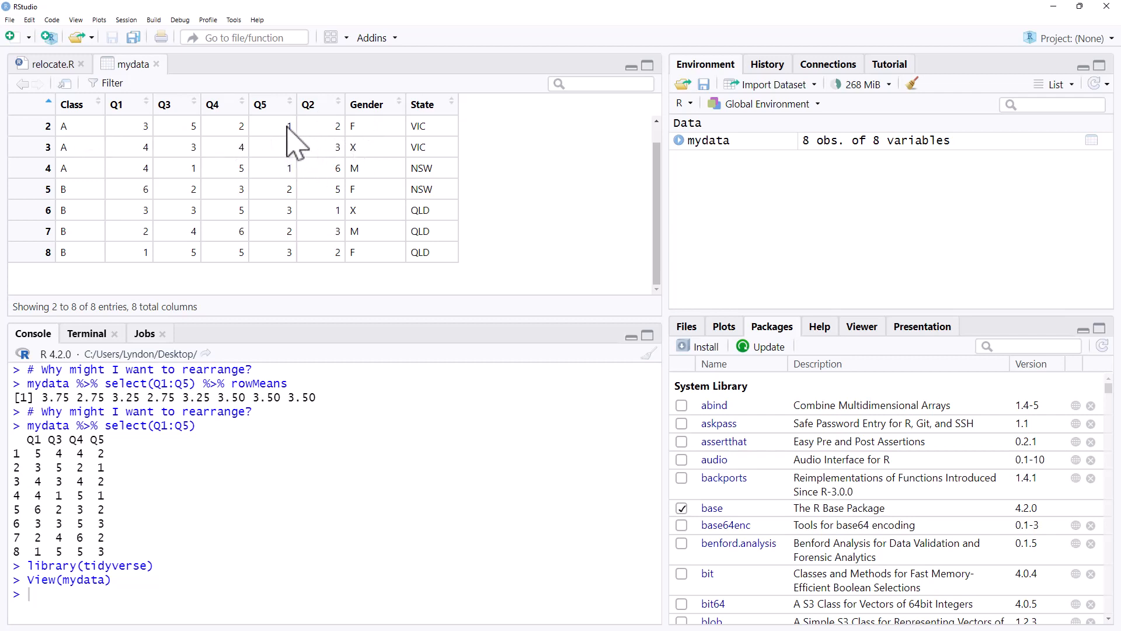
mouse_move(329, 136)
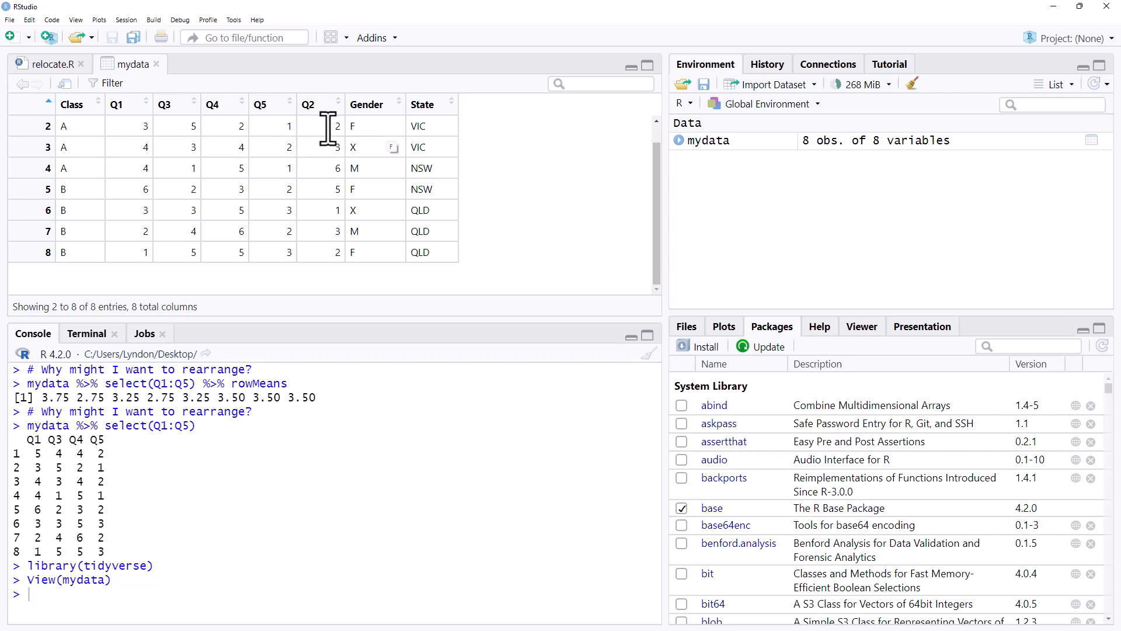
mouse_move(239, 115)
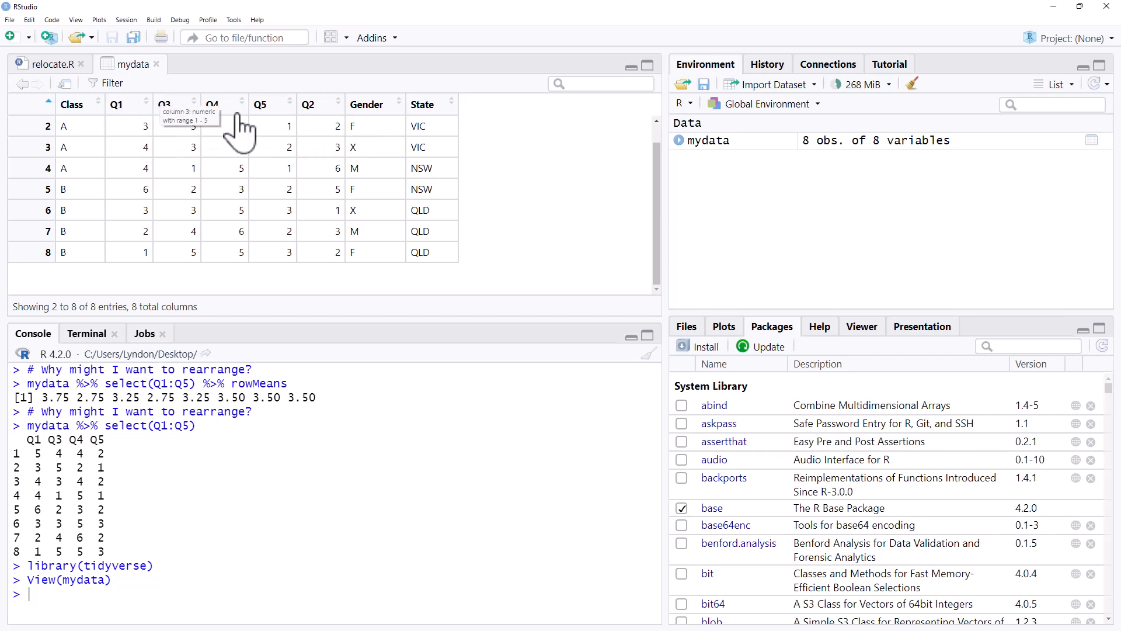
mouse_move(369, 115)
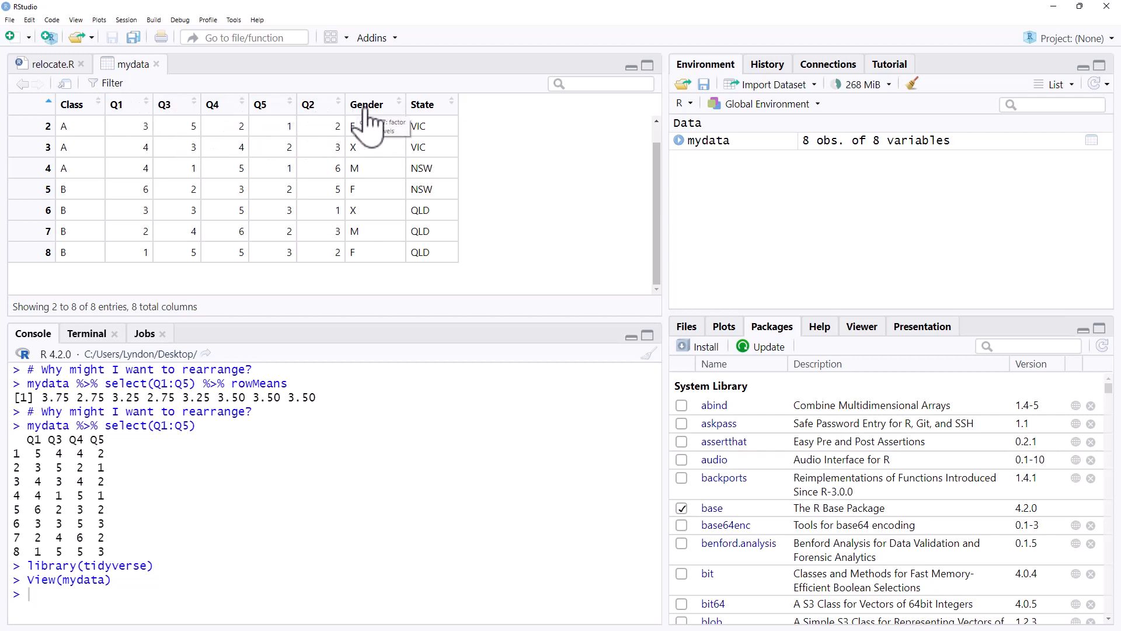
Step: Return to relocate.R and scroll to the select(Q1:Q5) and Q2 relocate lines
click(51, 64)
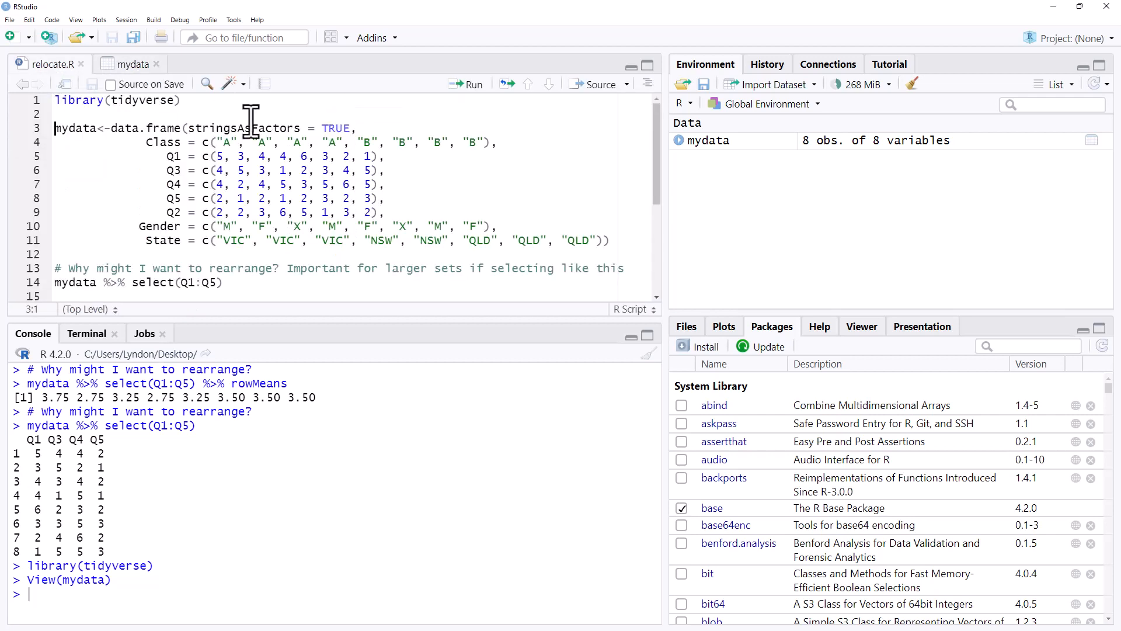
scroll(down, 3)
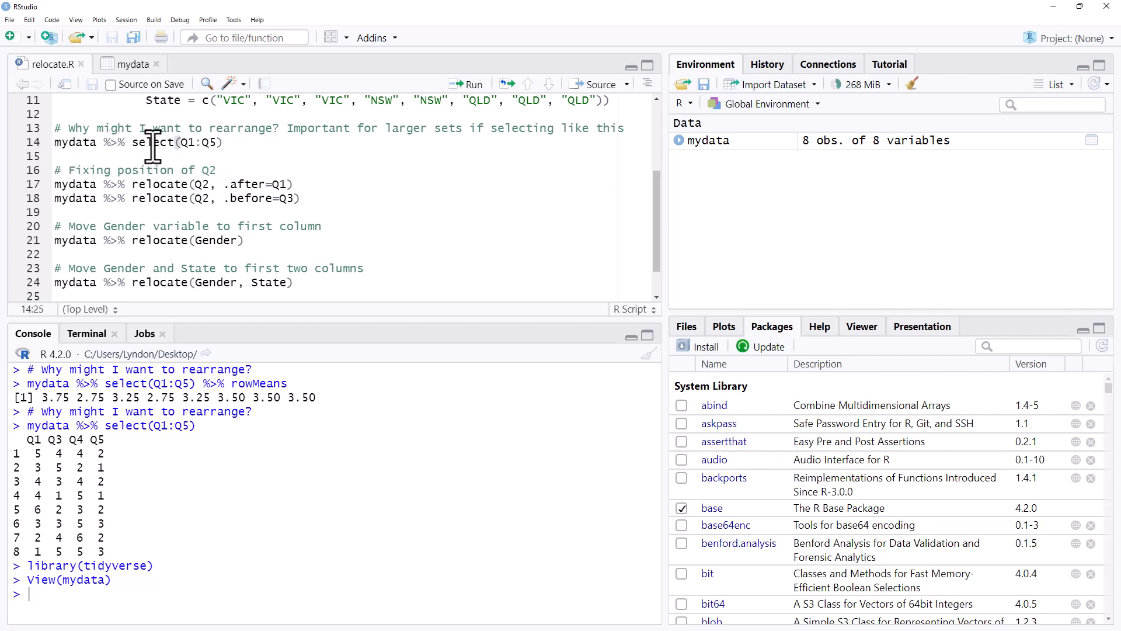
scroll(up, 3)
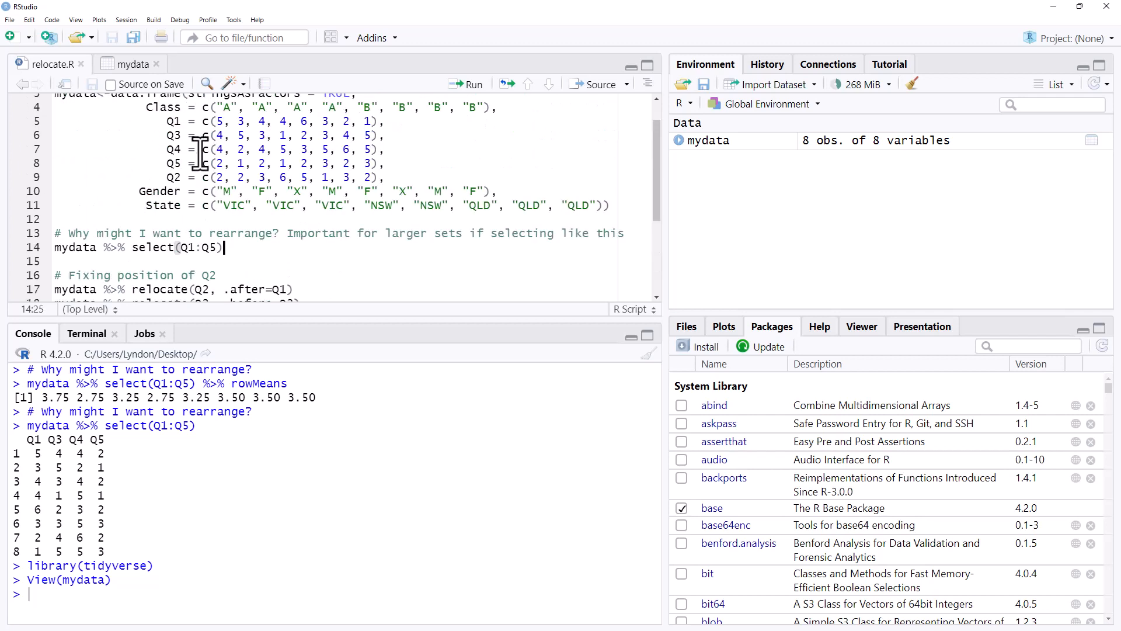
mouse_move(187, 135)
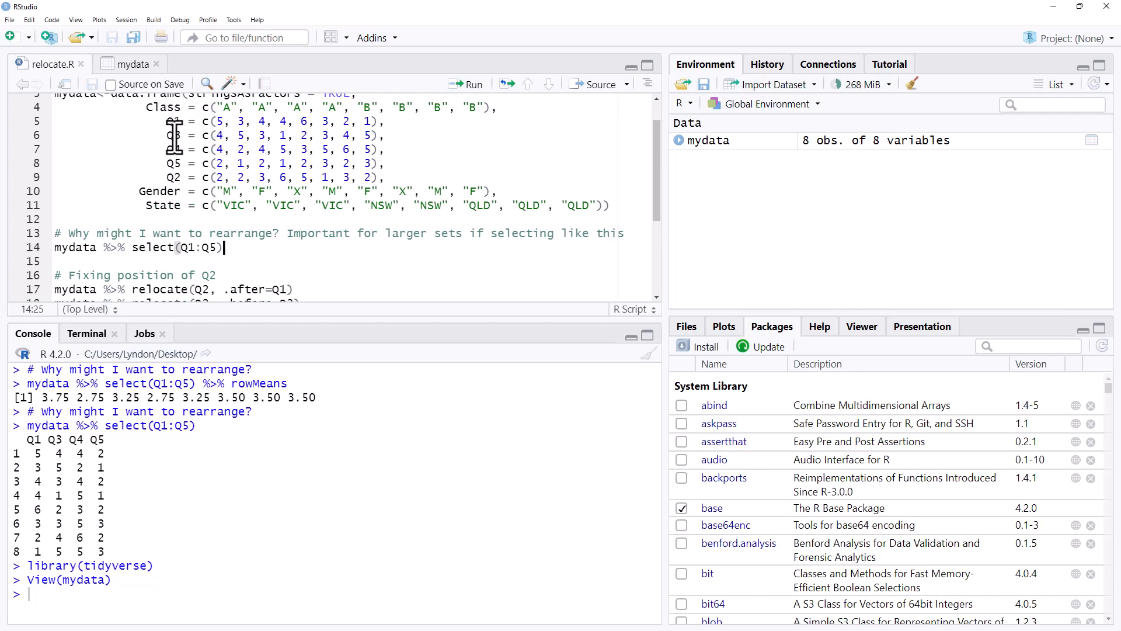
scroll(down, 3)
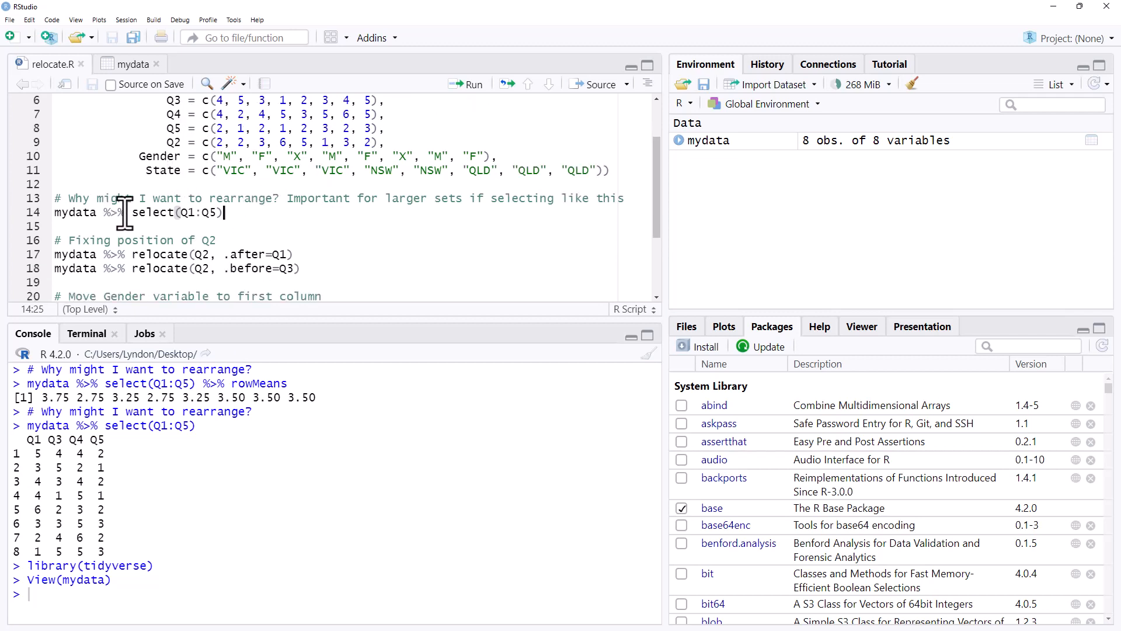
mouse_move(188, 217)
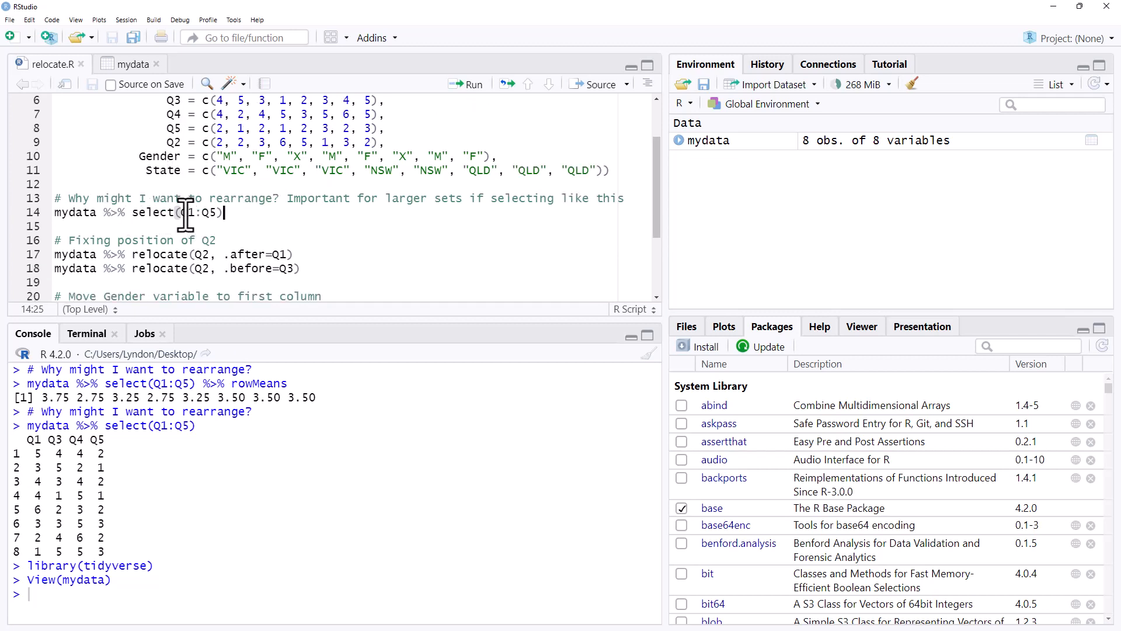
mouse_move(254, 213)
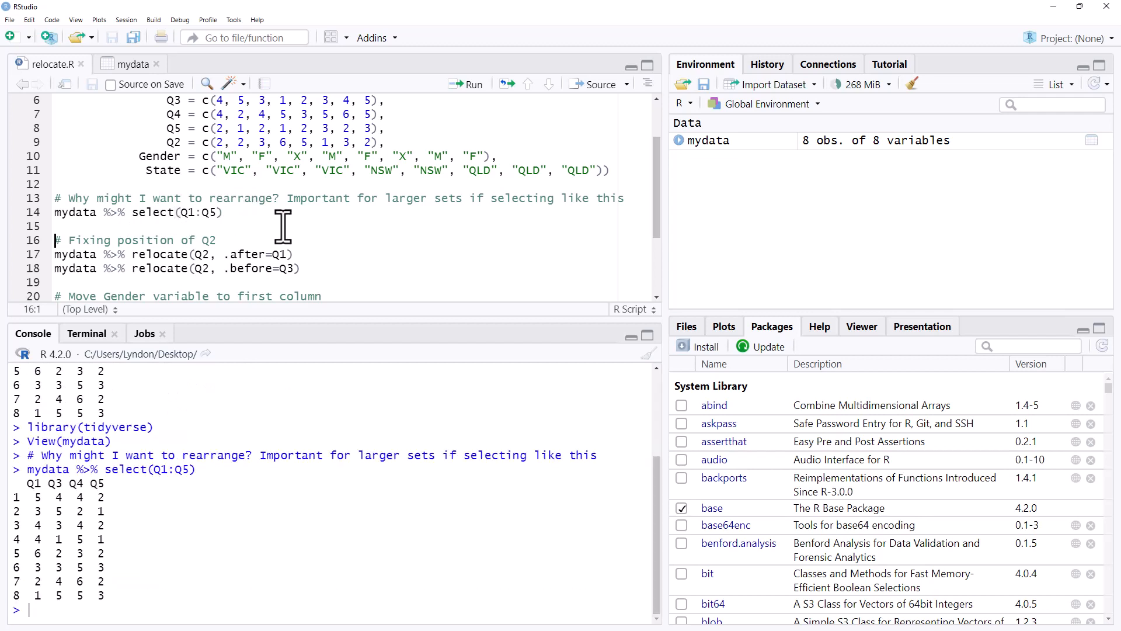
mouse_move(25, 493)
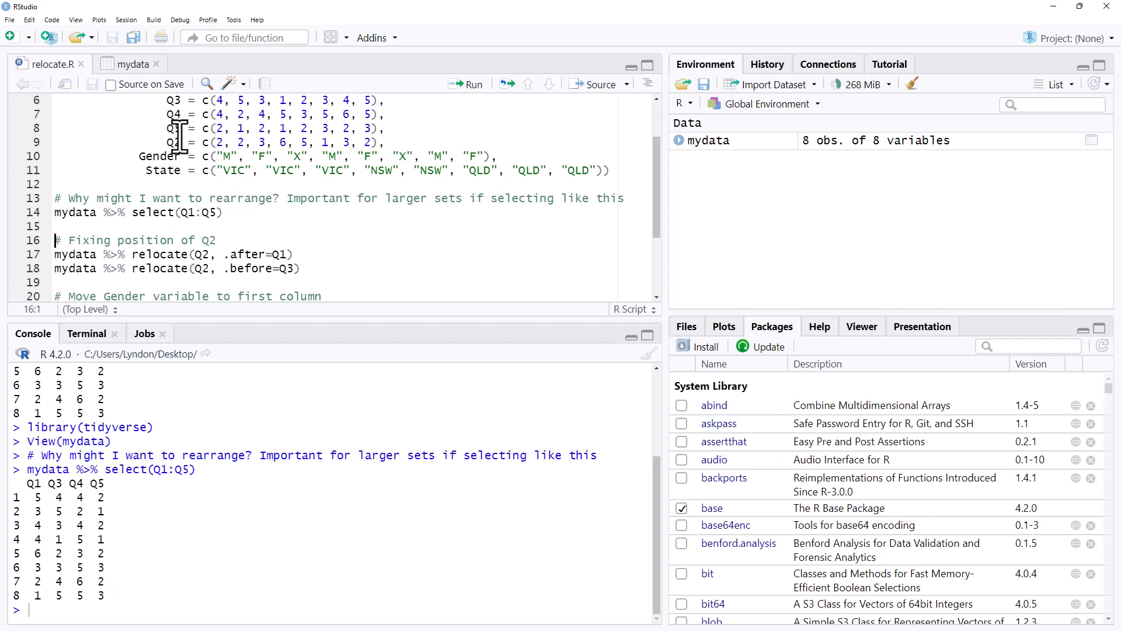
mouse_move(188, 129)
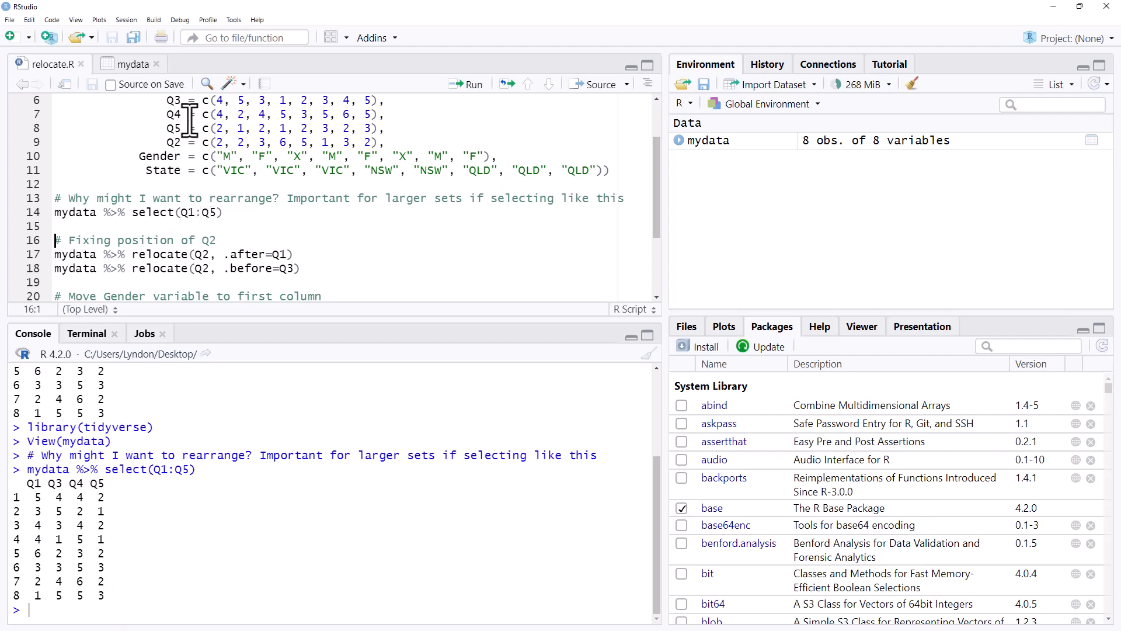
Step: Show the relocate {dplyr} help page and scroll through its .before/.after usage
scroll(down, 3)
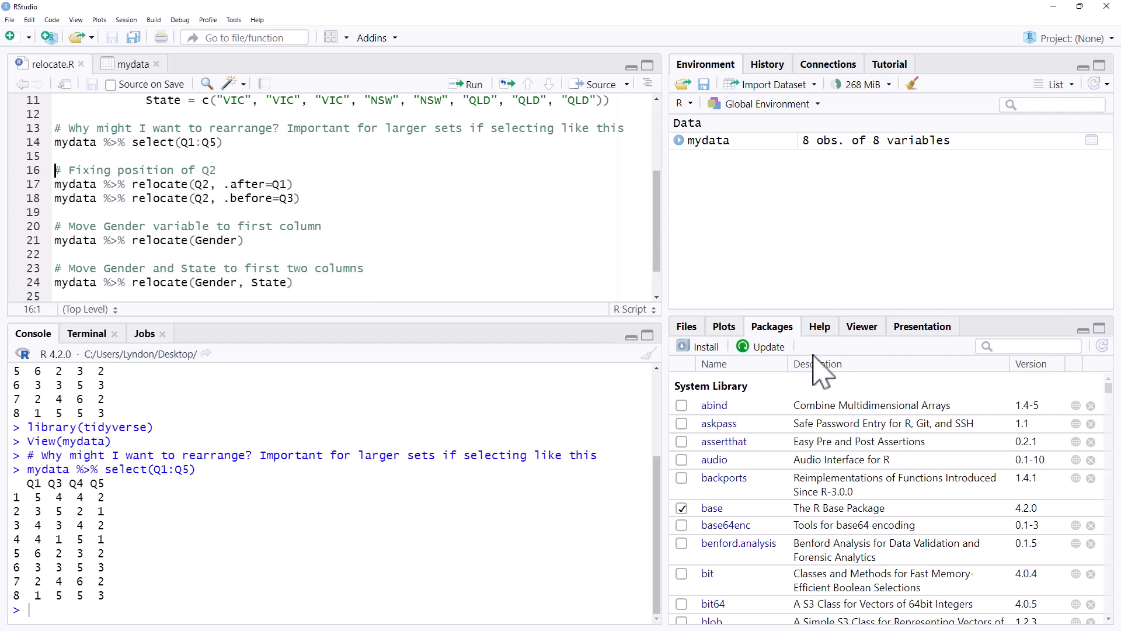
click(819, 326)
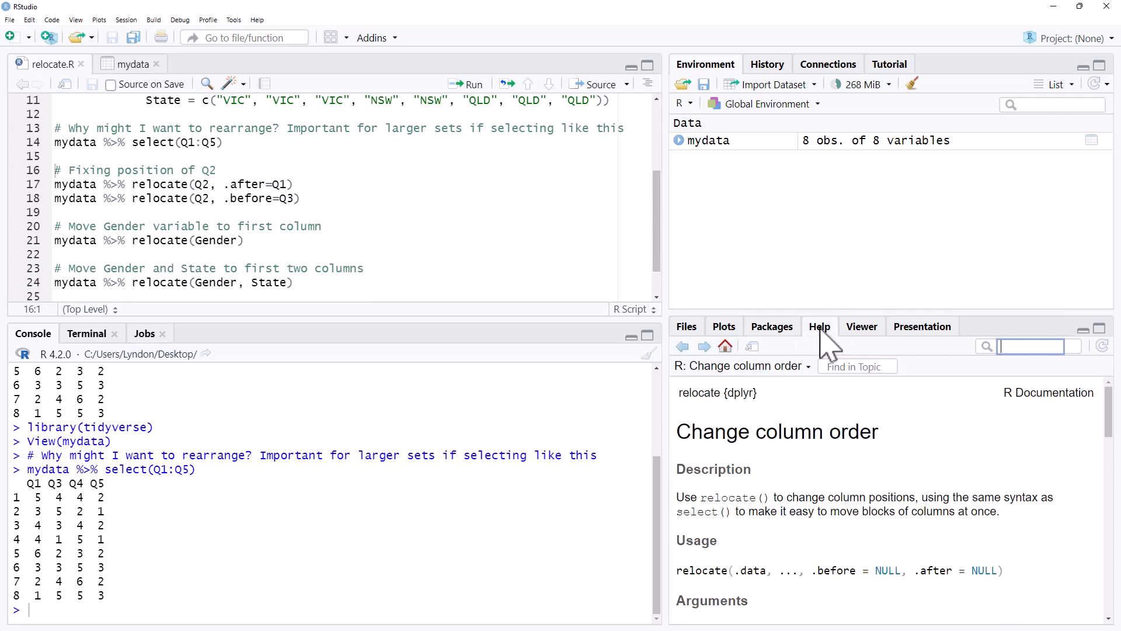
scroll(down, 3)
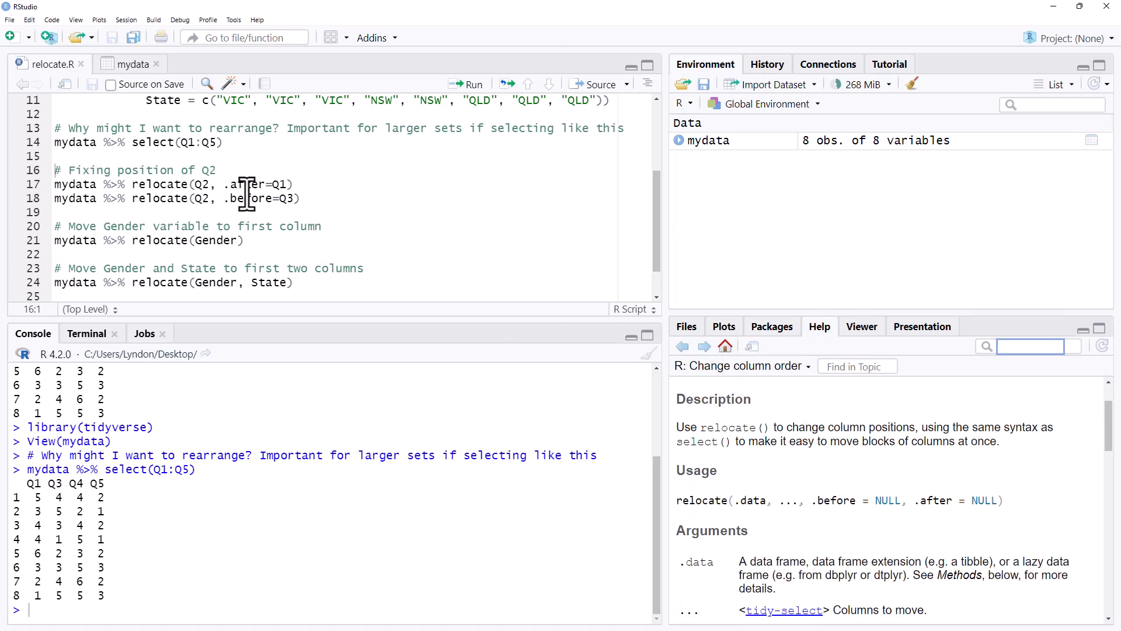
scroll(up, 3)
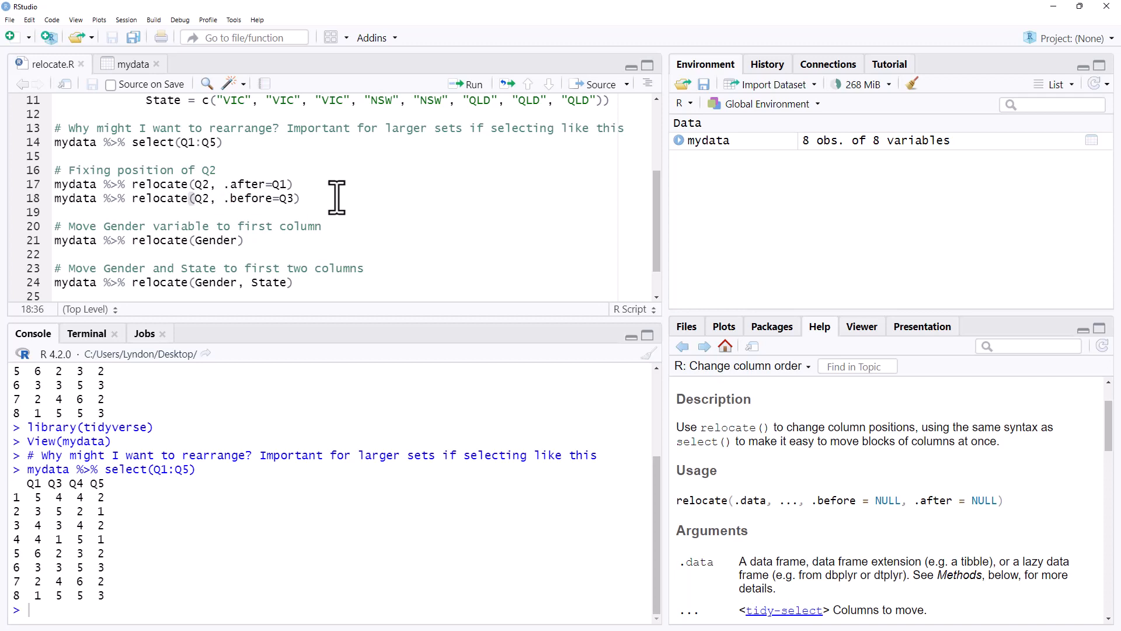
Step: Recheck mydata's column order, then place the cursor on the relocate(Q2, .after=Q1) line
scroll(up, 3)
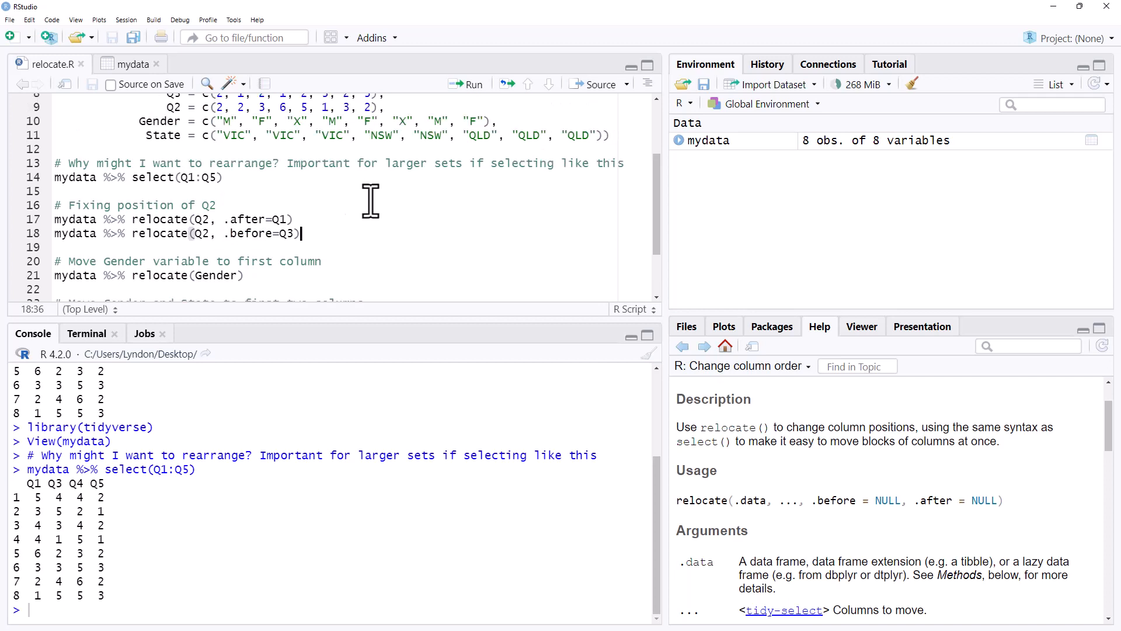
click(128, 64)
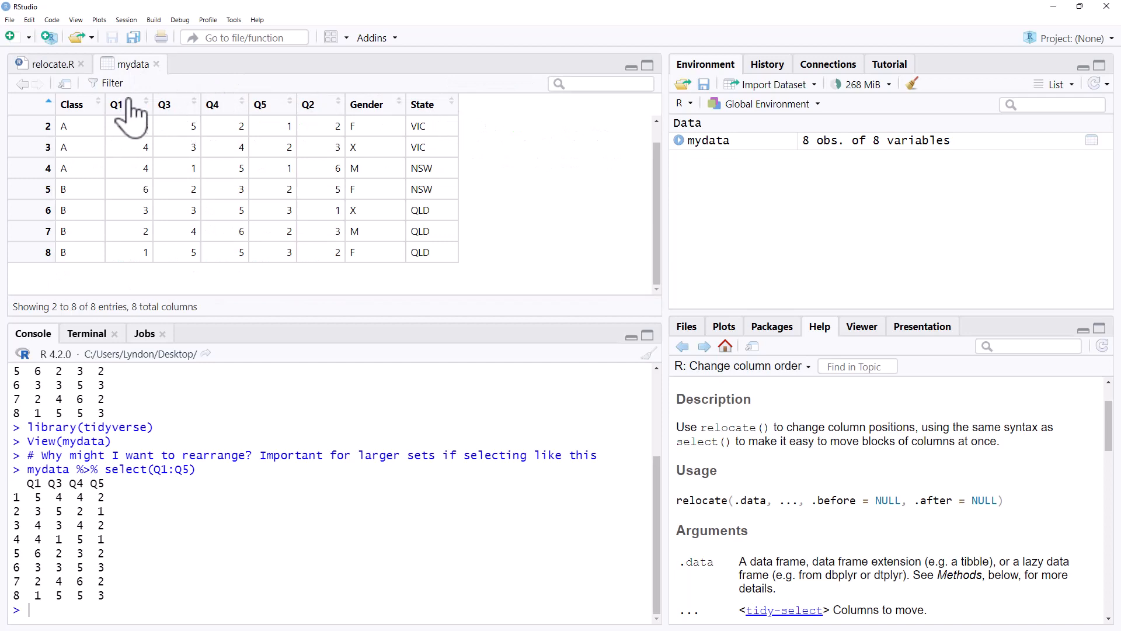
click(48, 64)
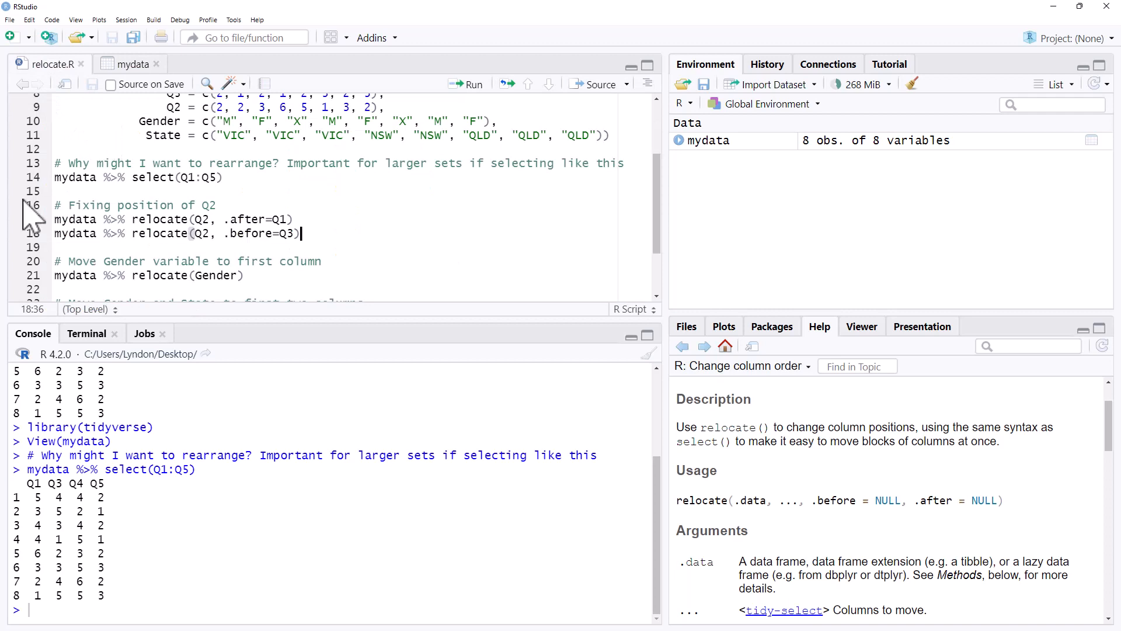
click(56, 219)
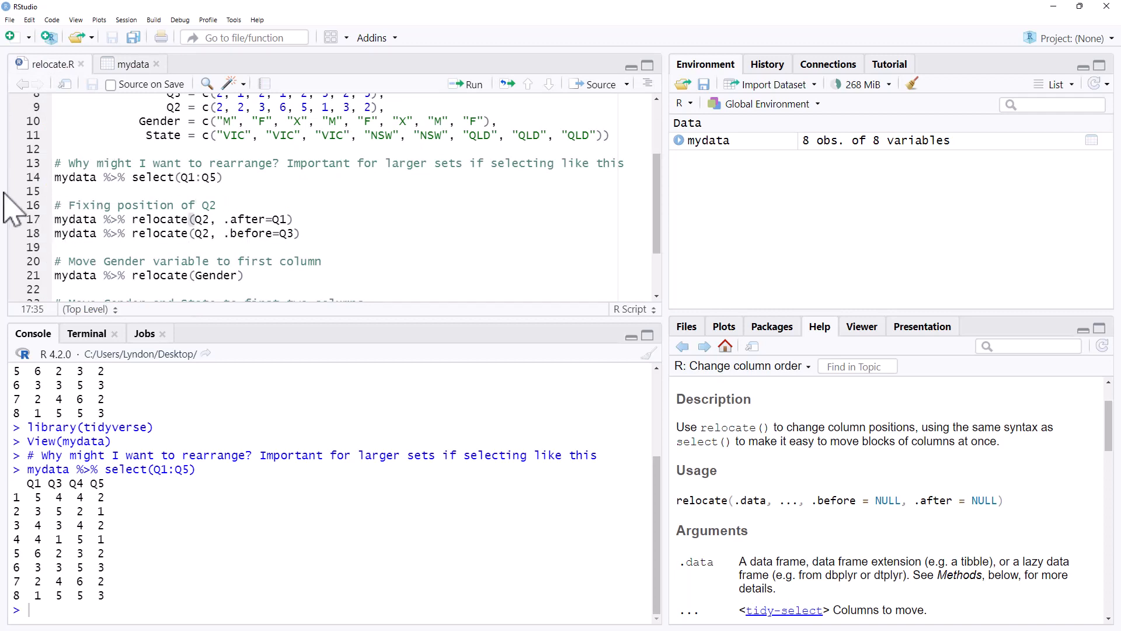
mouse_move(304, 223)
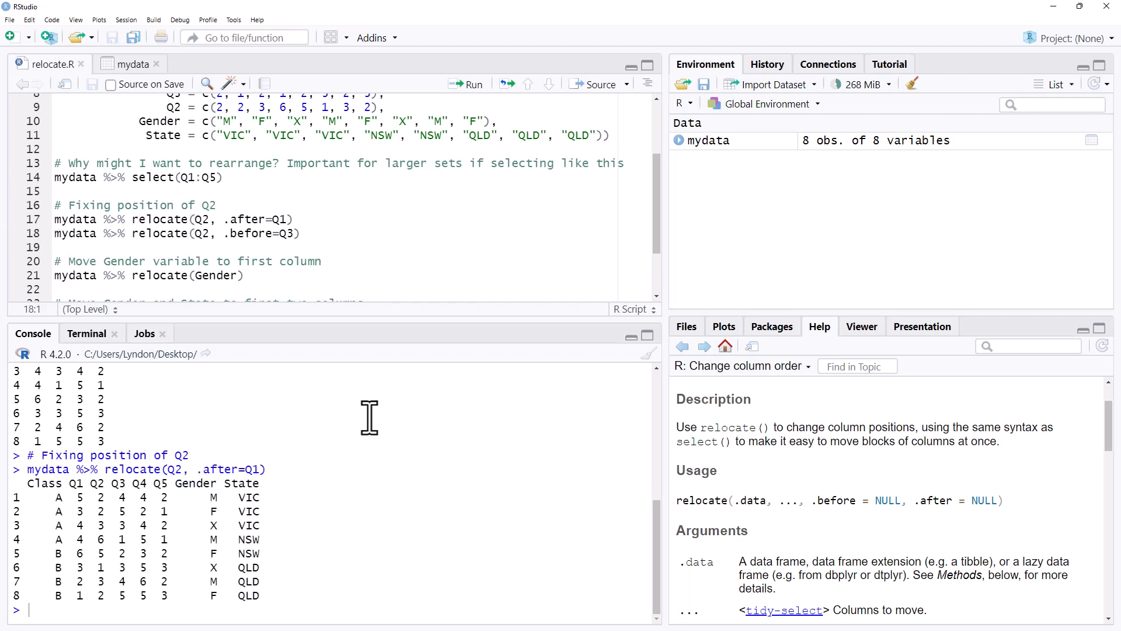
mouse_move(114, 476)
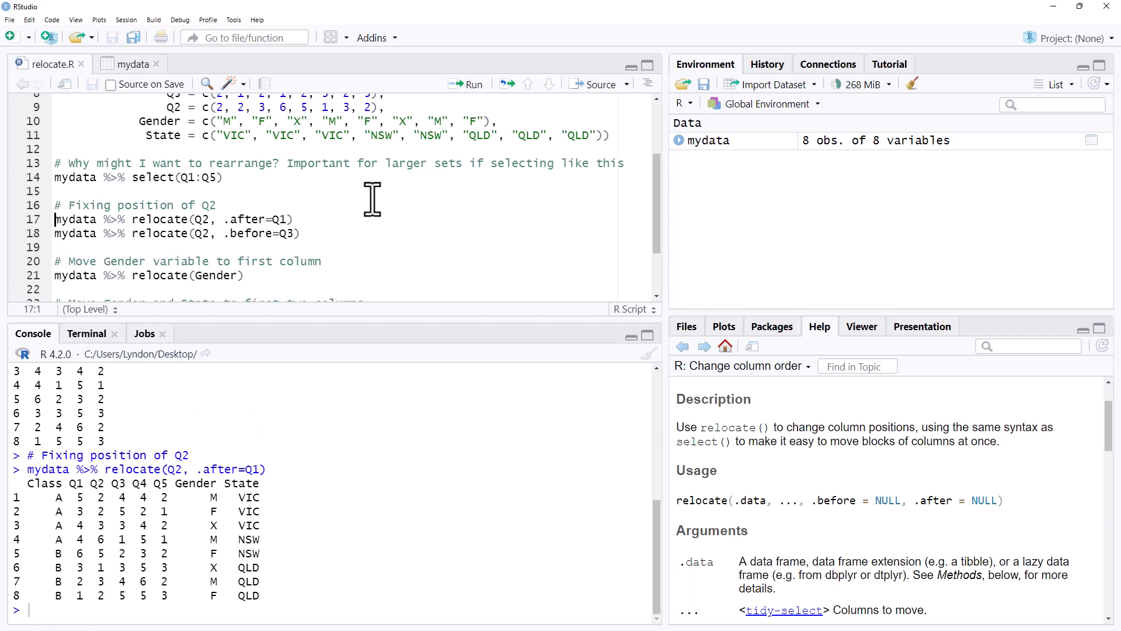
Step: Begin assigning the relocate(Q2, .after=Q1) result to newdata by typing 'new'
text(newdata <-)
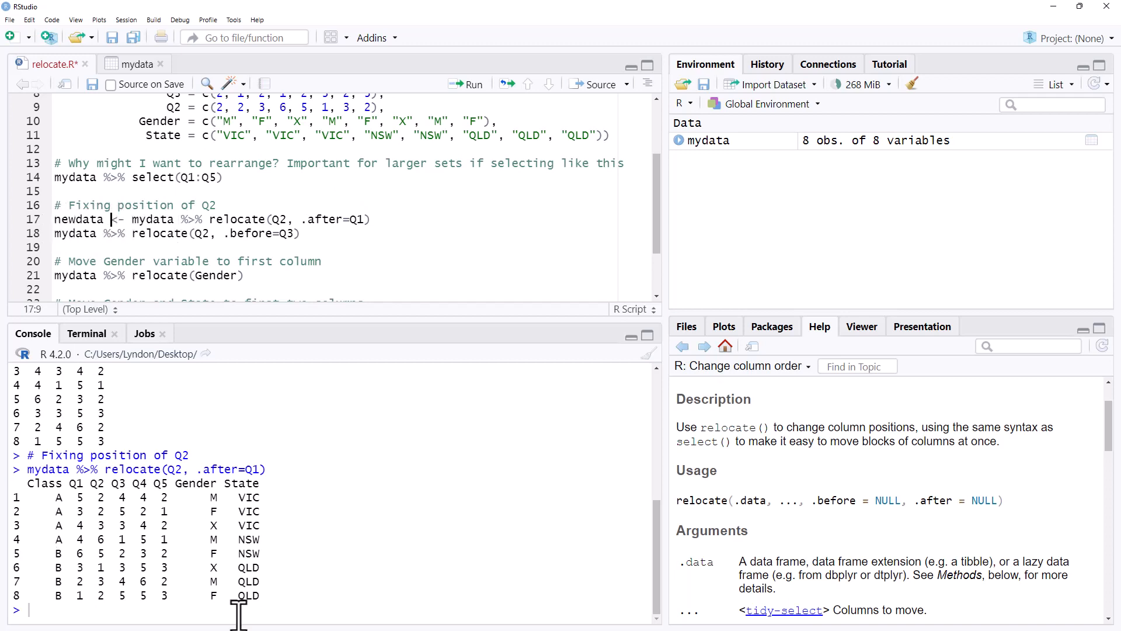
mouse_move(72, 247)
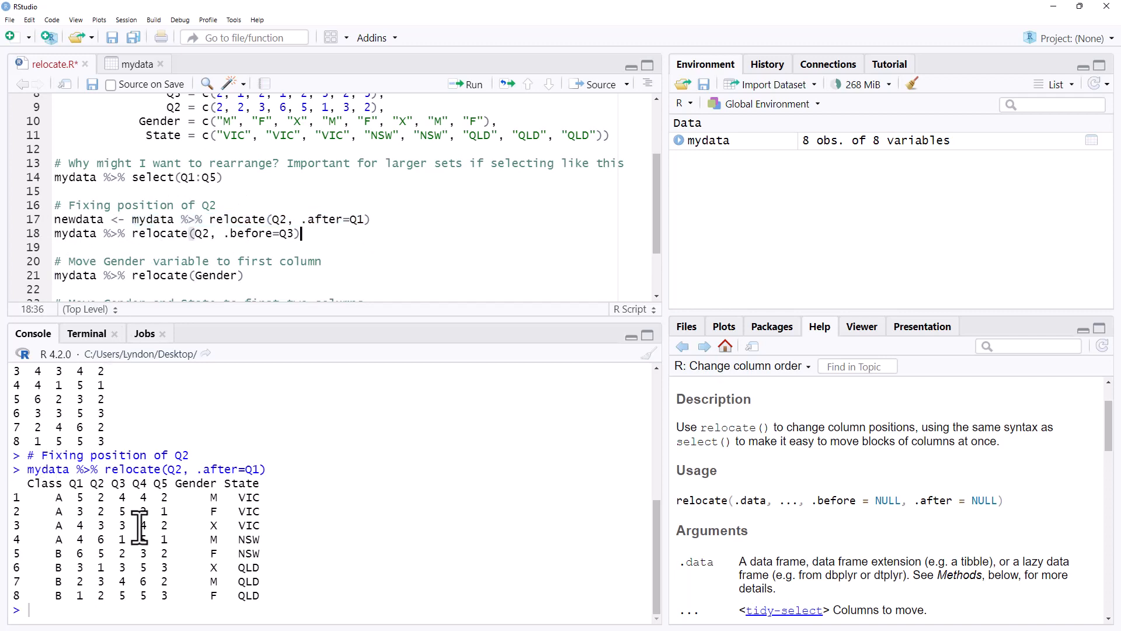
mouse_move(275, 236)
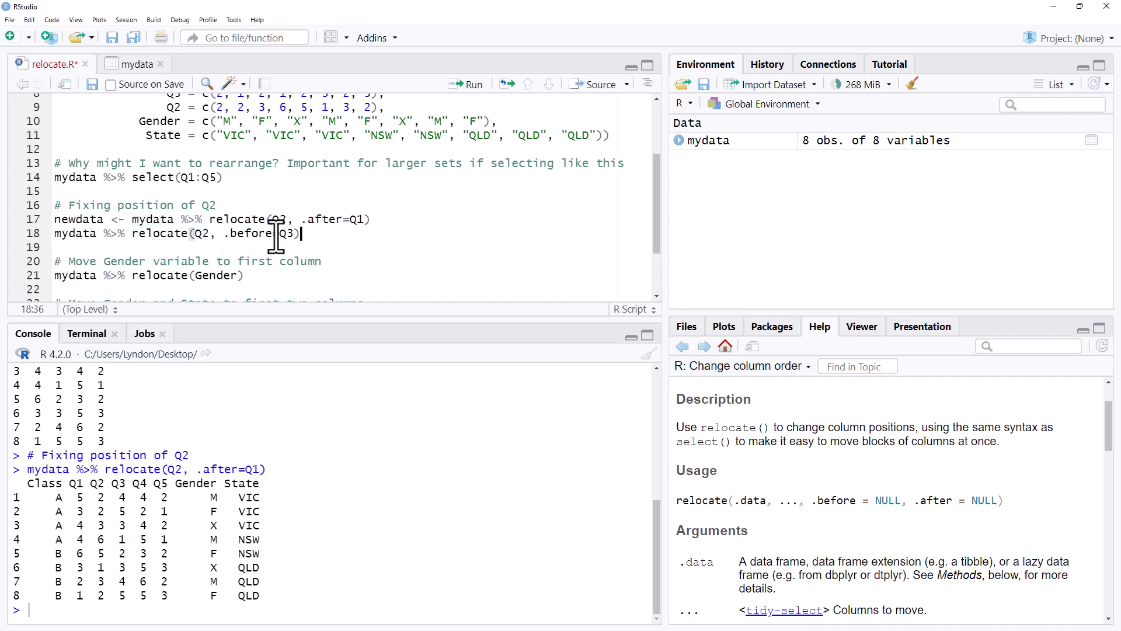
mouse_move(318, 235)
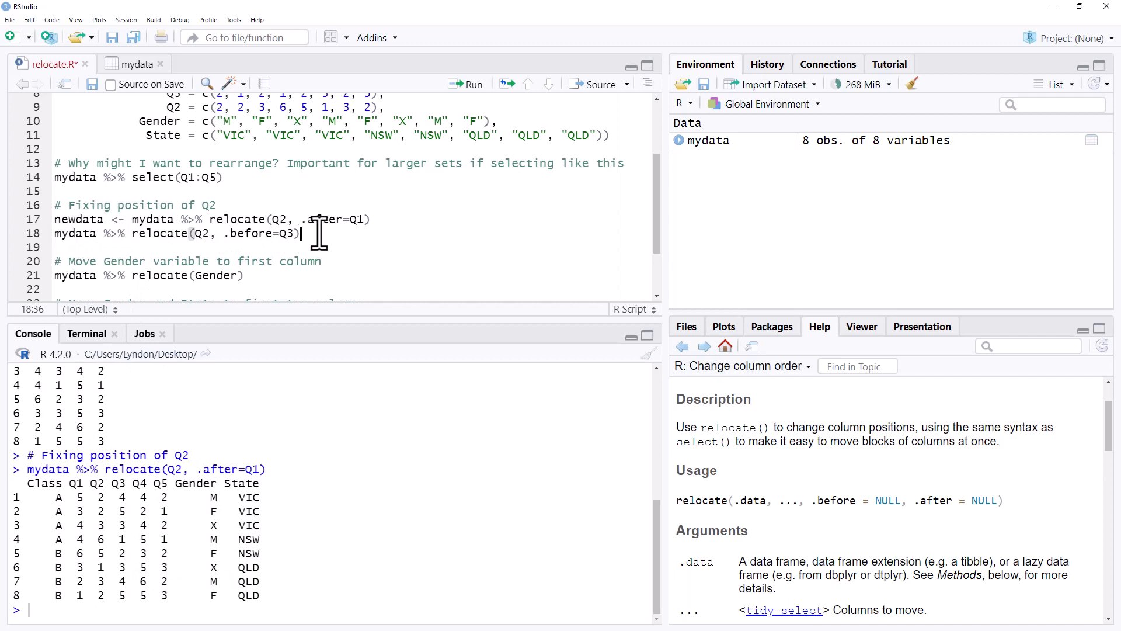
Step: Run the relocate(Q2, .before=Q3) line so the console shows Q2 between Q1 and Q3
click(465, 84)
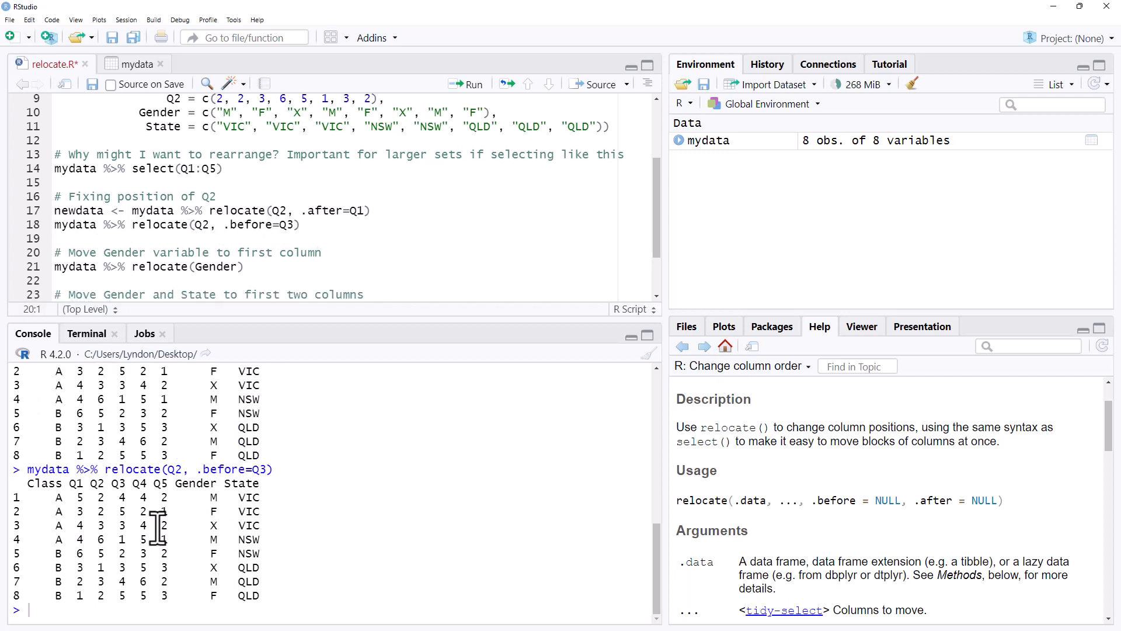
mouse_move(185, 286)
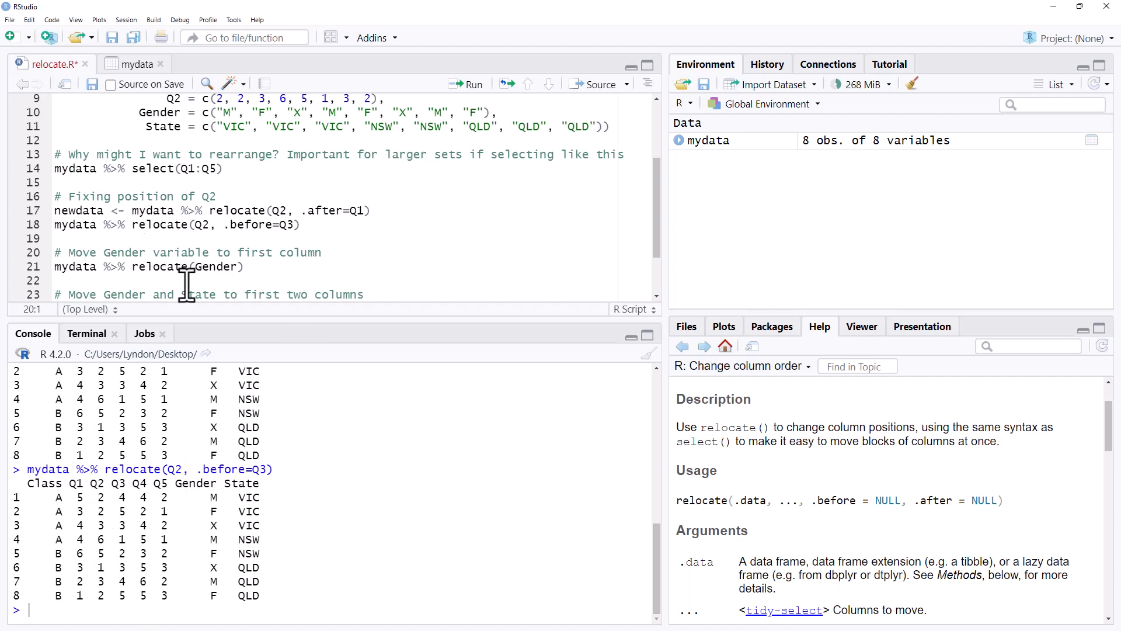
mouse_move(218, 252)
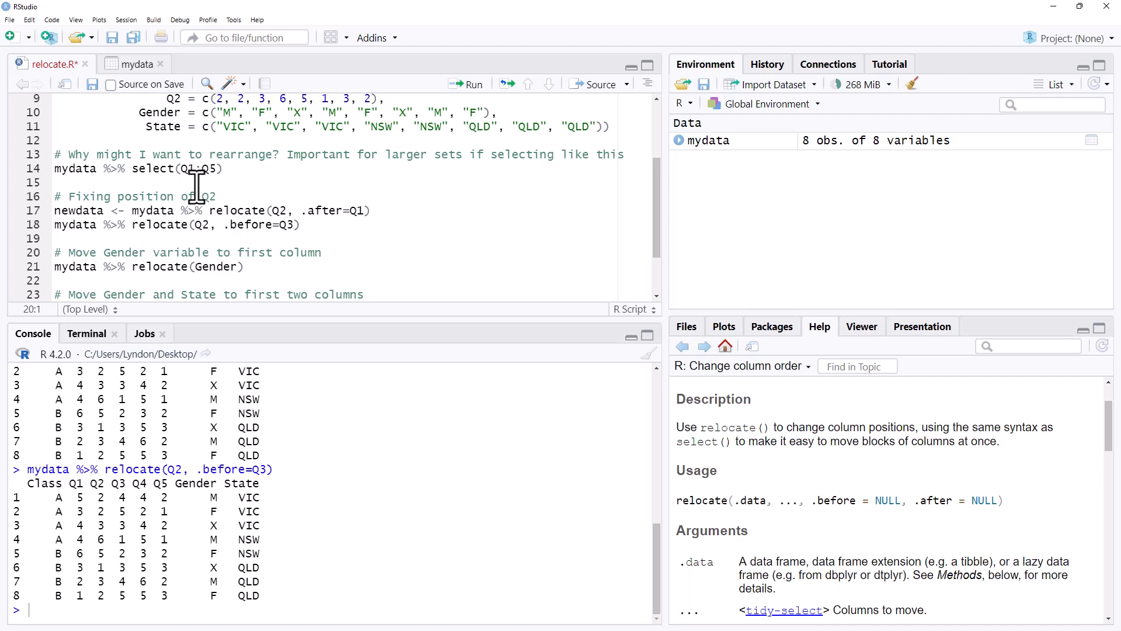
mouse_move(208, 267)
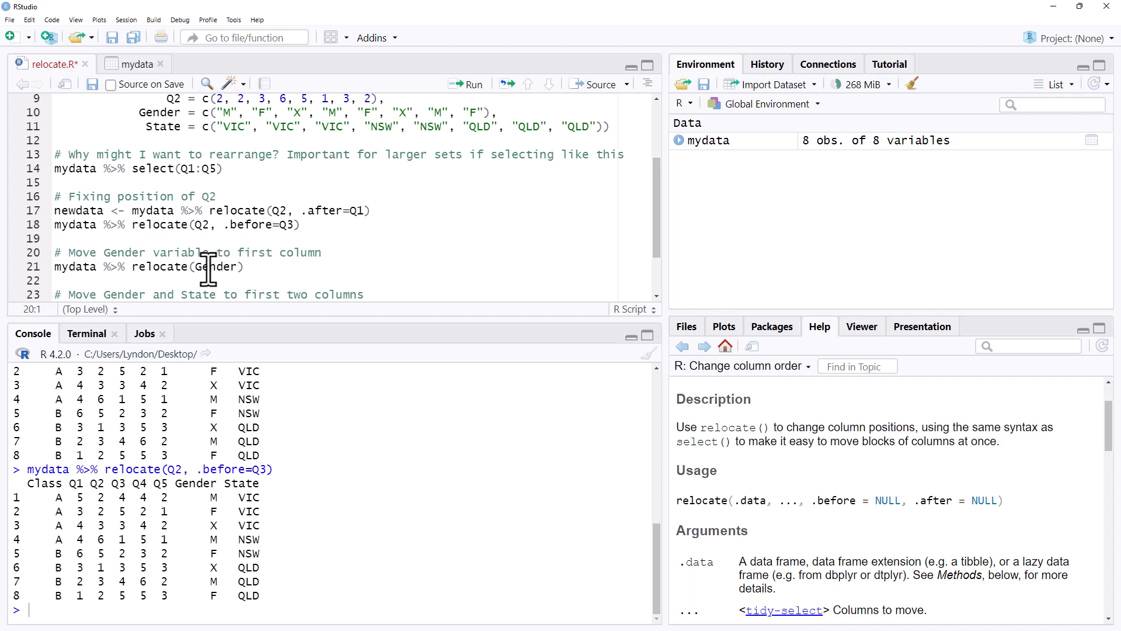
mouse_move(250, 279)
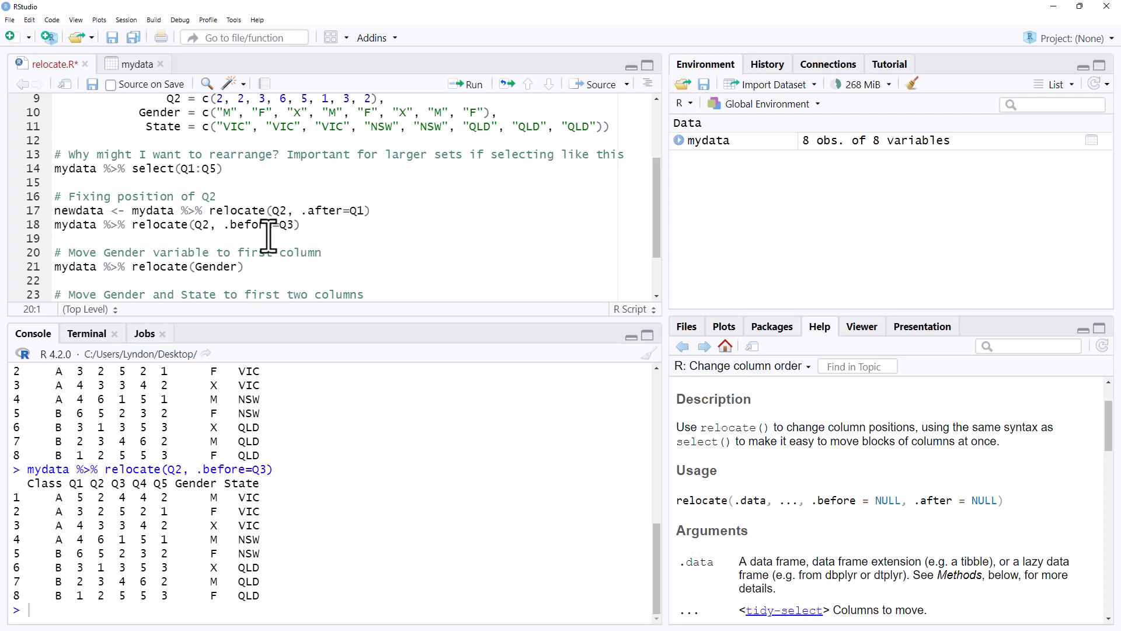
mouse_move(63, 266)
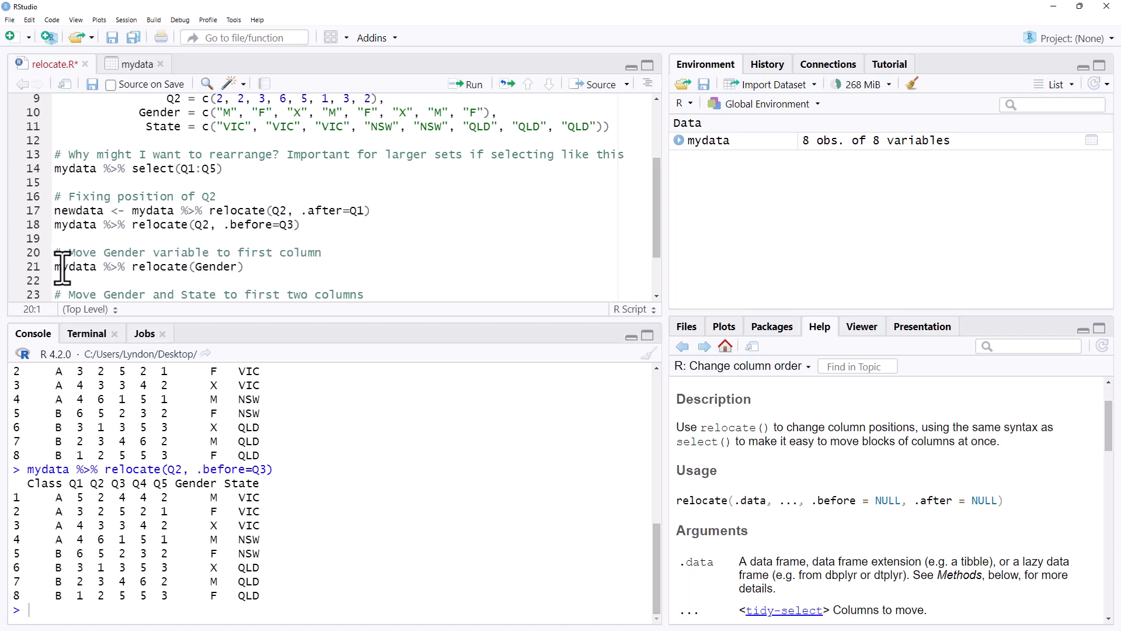
mouse_move(245, 267)
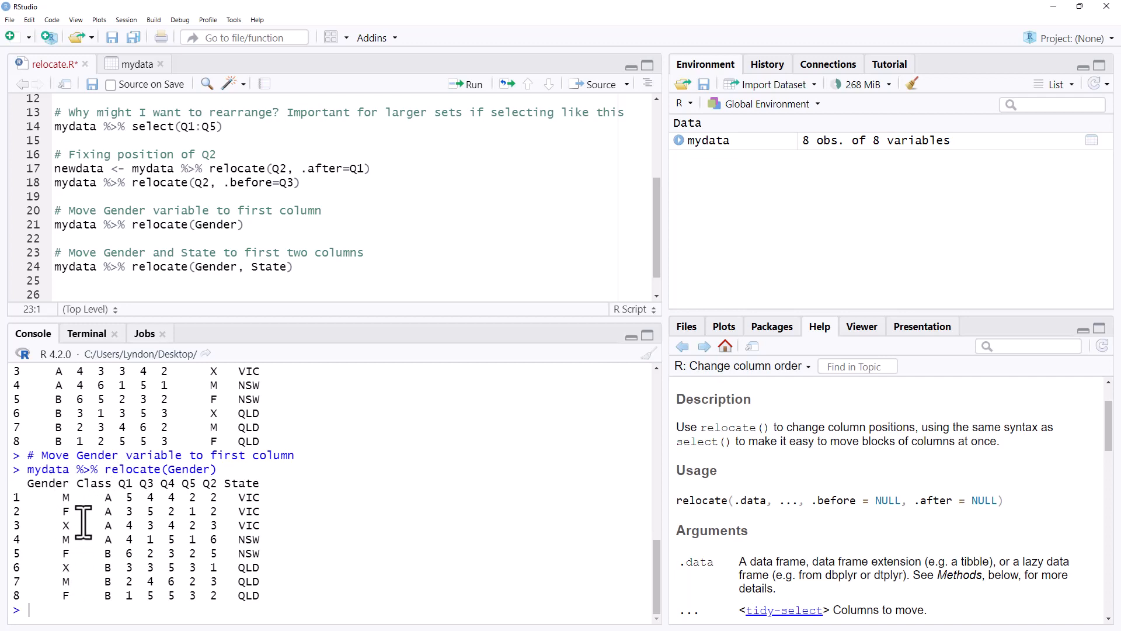
mouse_move(300, 283)
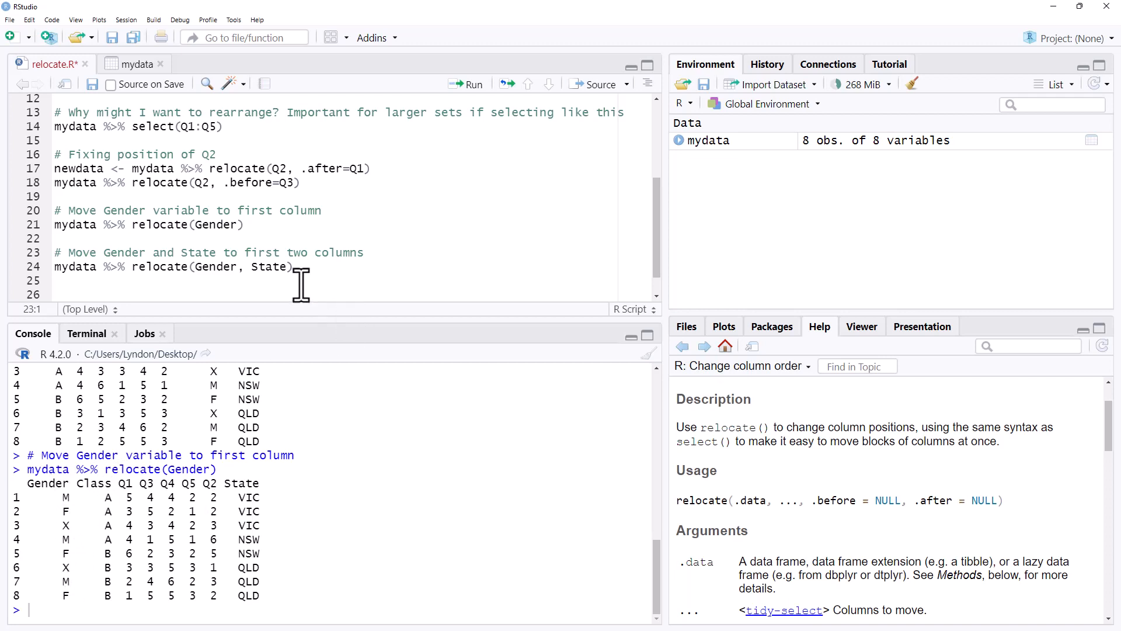
mouse_move(210, 267)
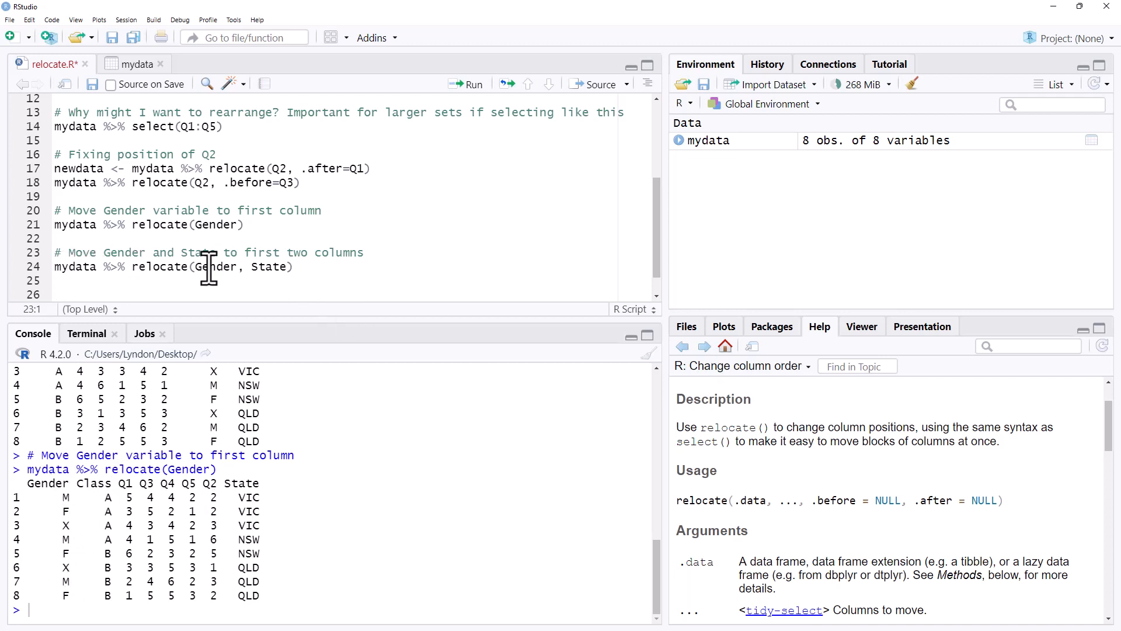
Step: Run the relocate(Gender, State) line from line 24
click(293, 267)
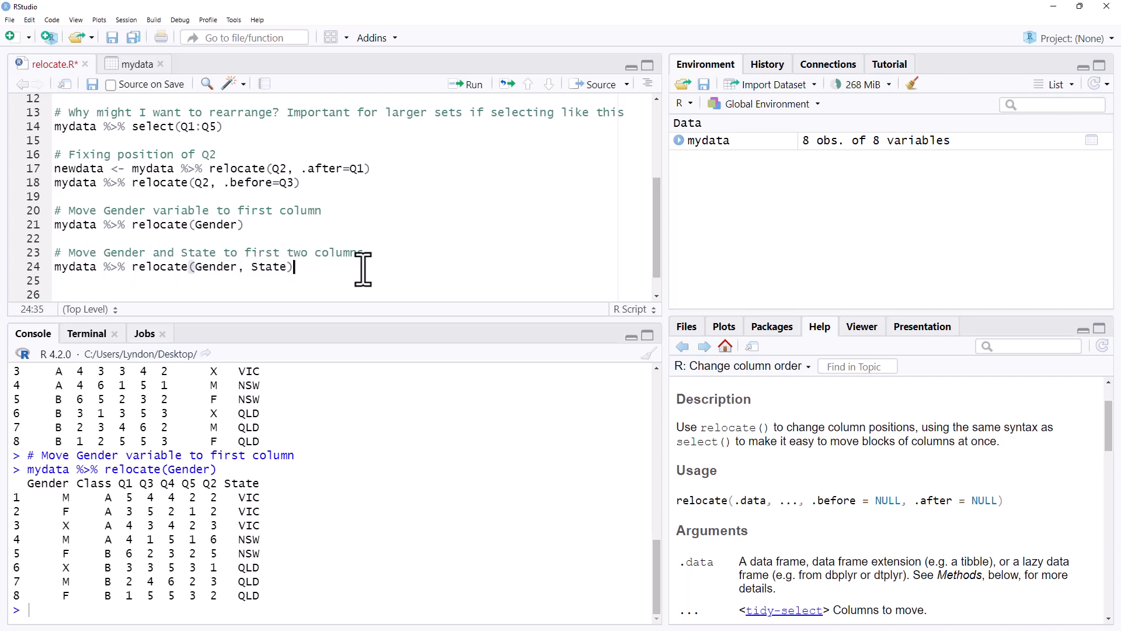
click(465, 84)
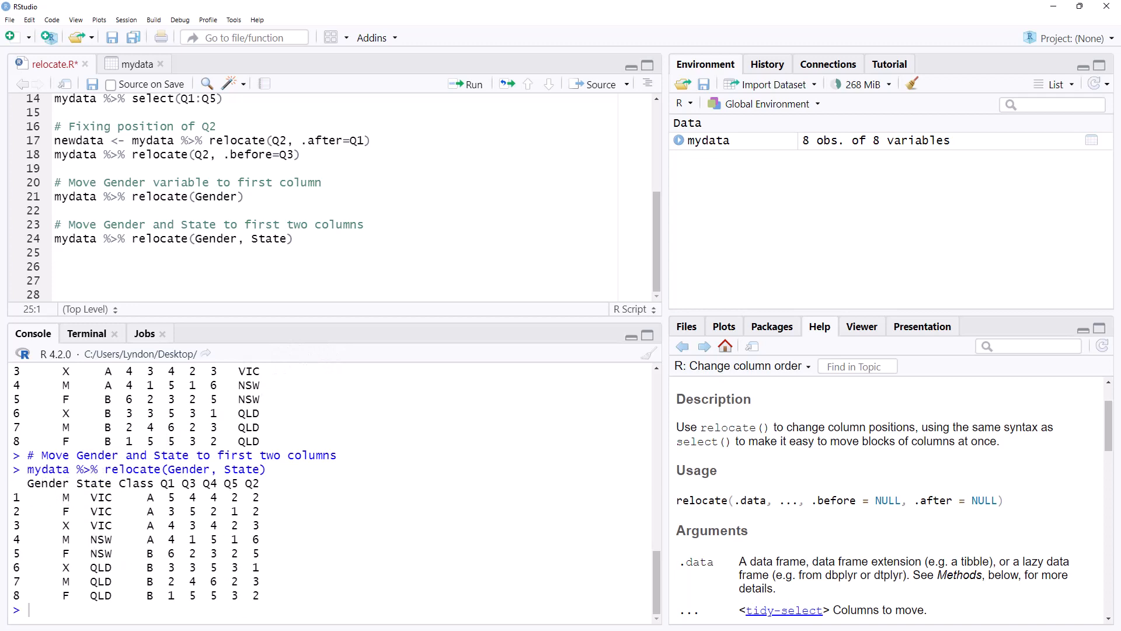
mouse_move(236, 560)
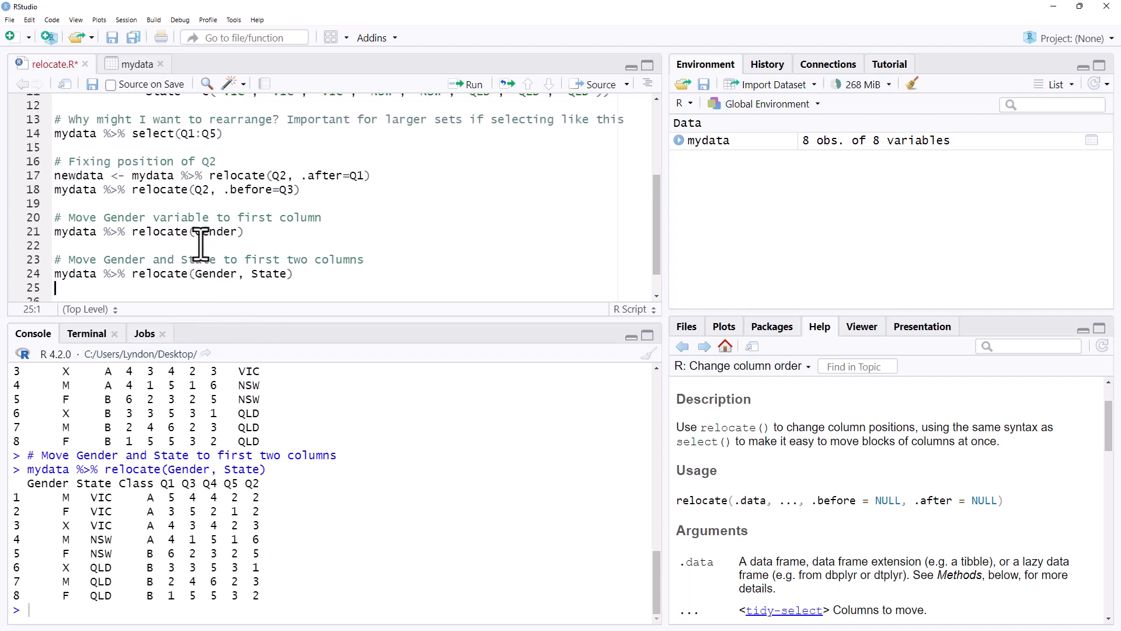
mouse_move(53, 181)
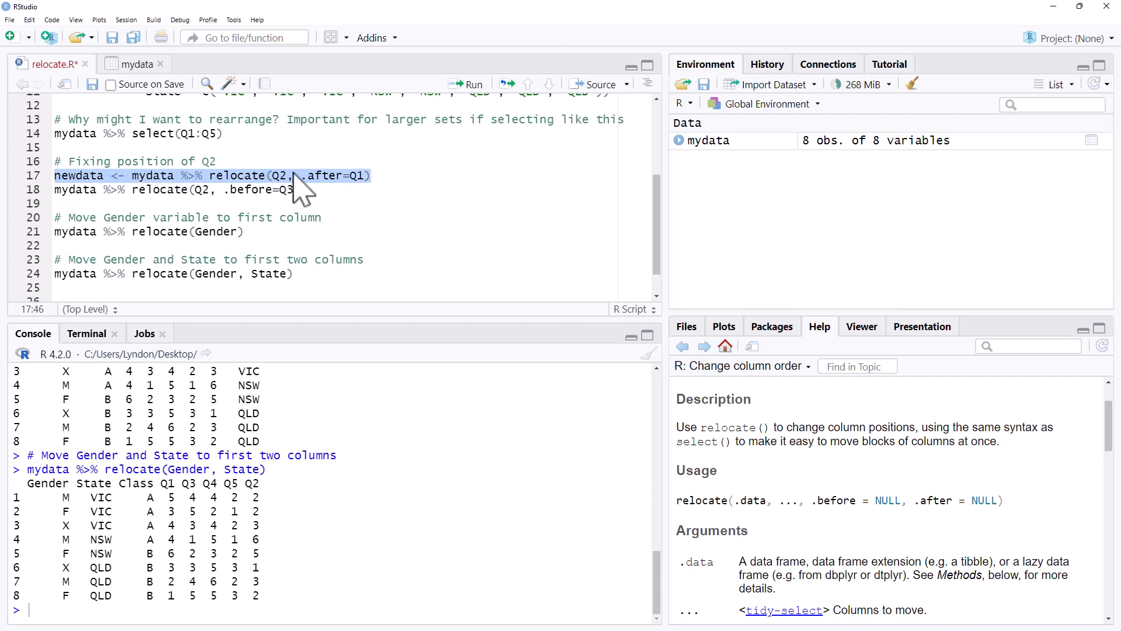
click(372, 176)
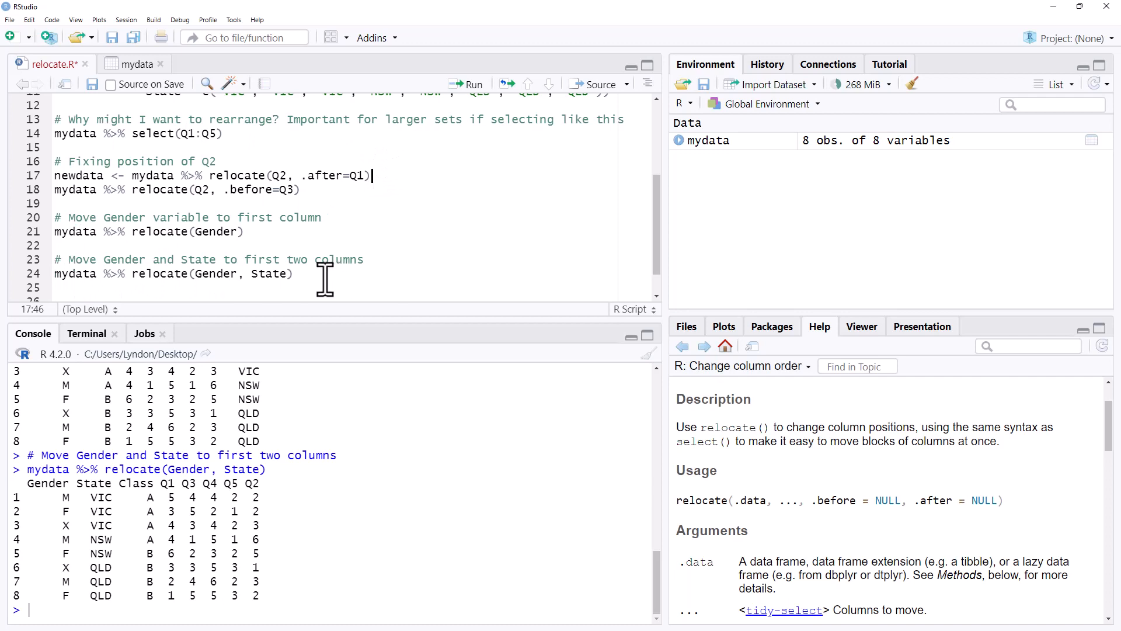
mouse_move(315, 279)
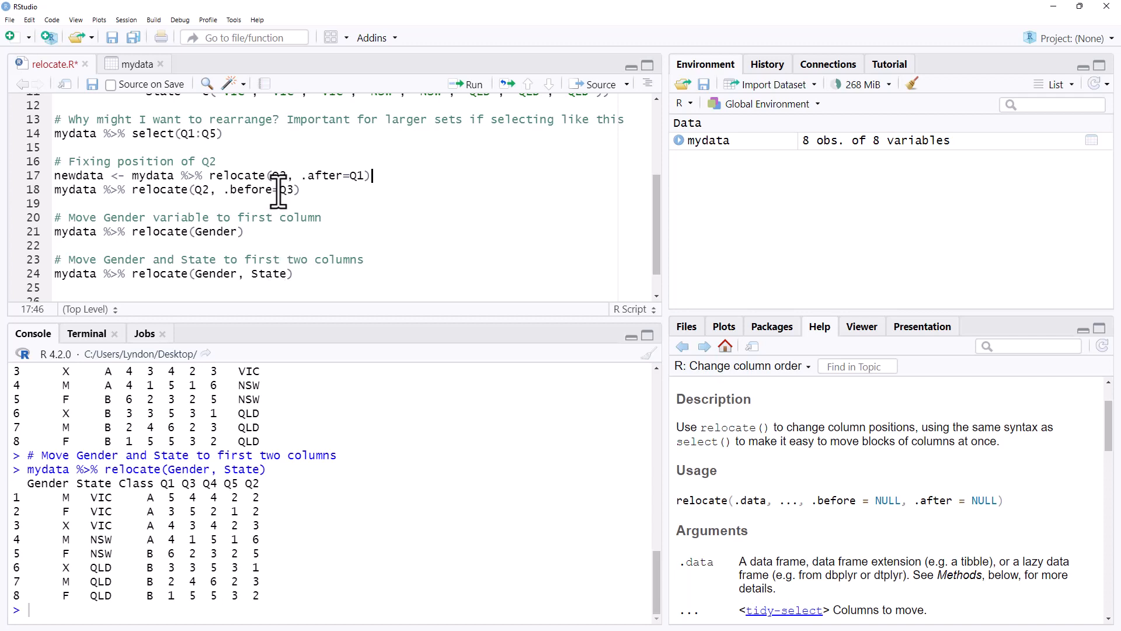
mouse_move(312, 191)
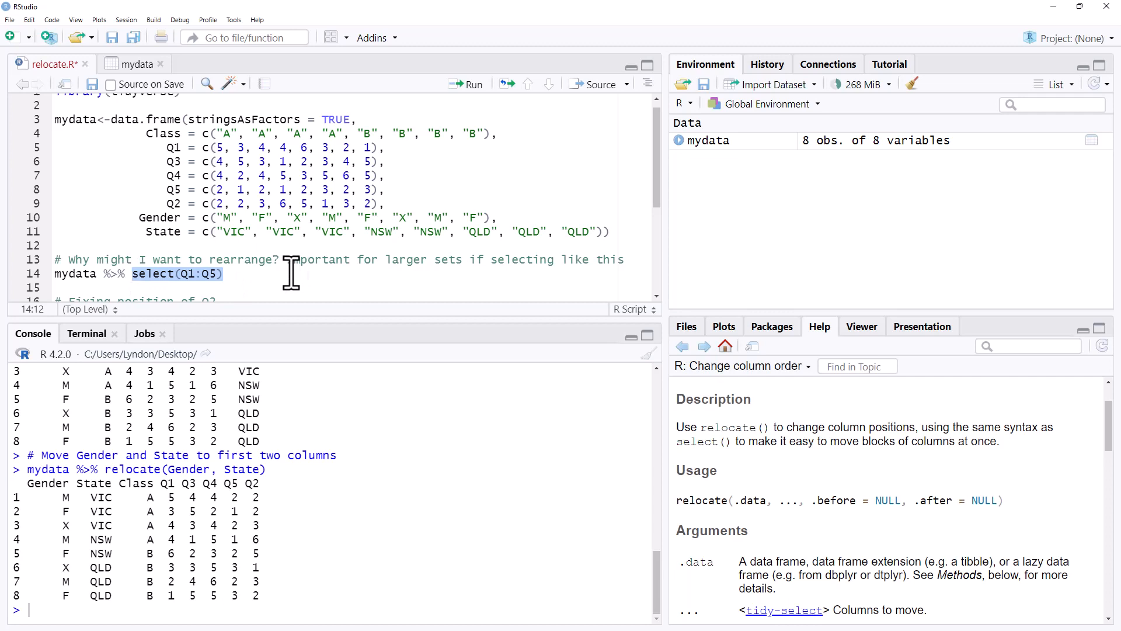
click(208, 273)
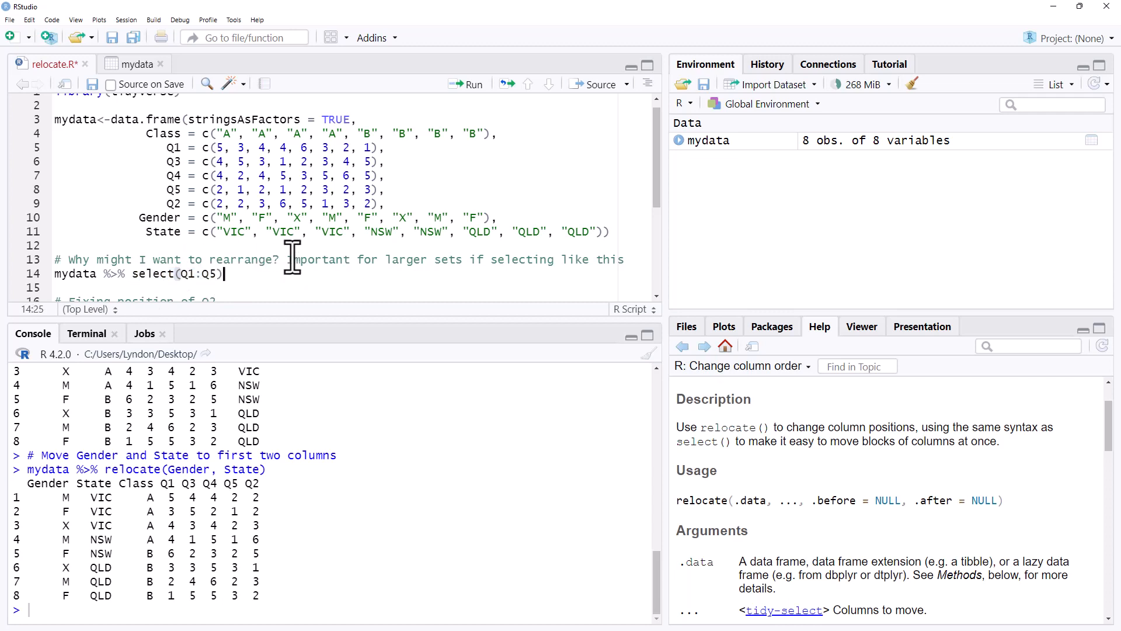
mouse_move(202, 220)
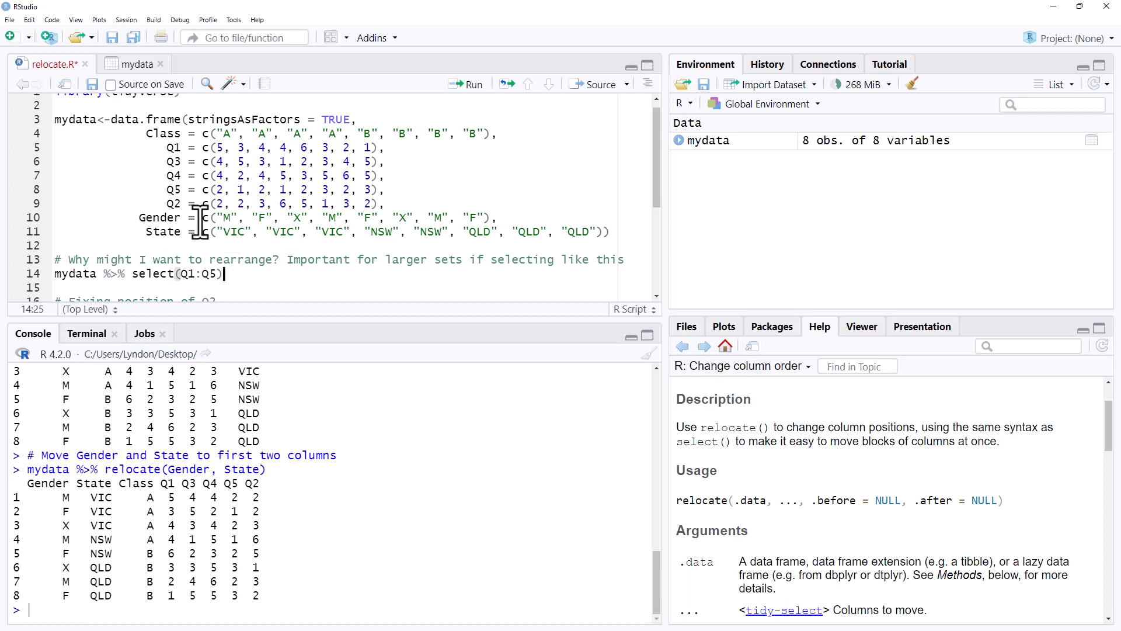